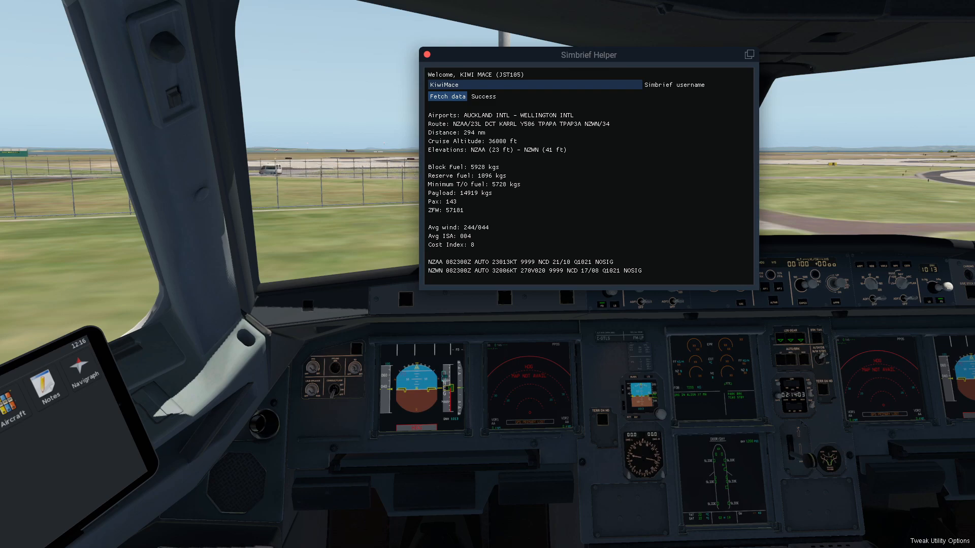
pyautogui.moveTo(612, 139)
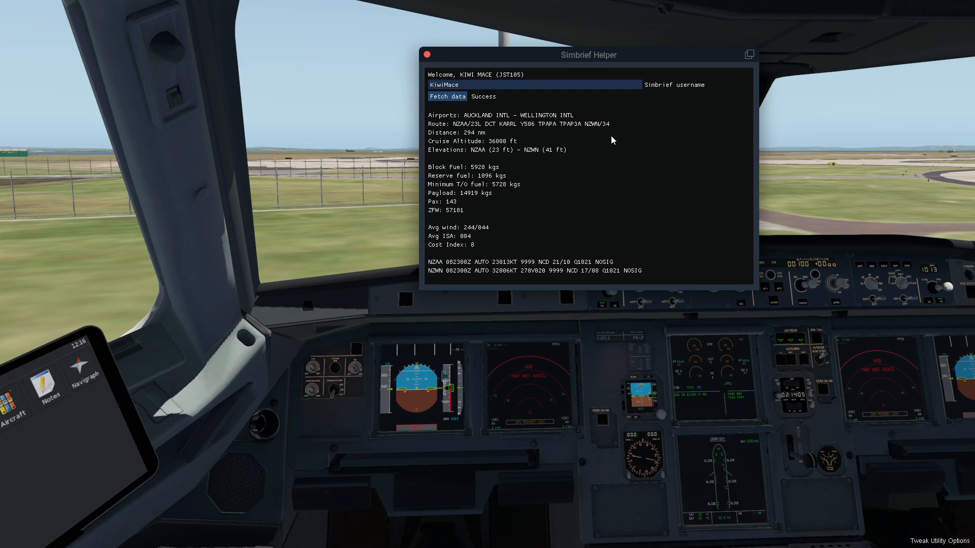
pyautogui.moveTo(672, 445)
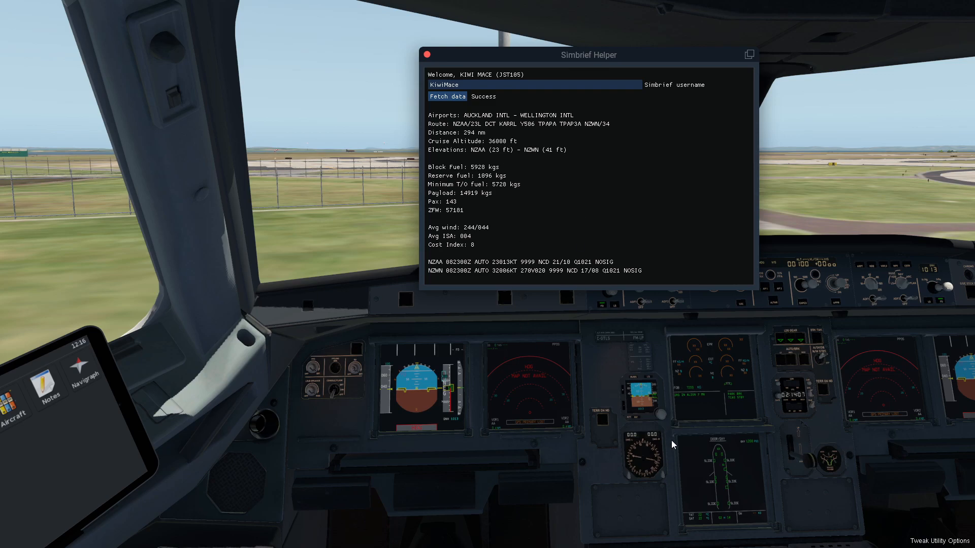
pyautogui.moveTo(475, 452)
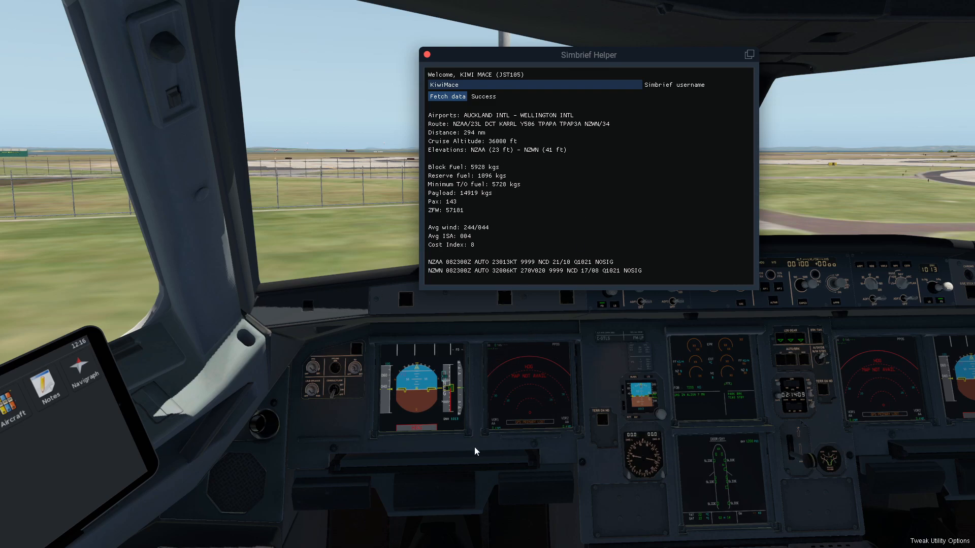
pyautogui.moveTo(558, 443)
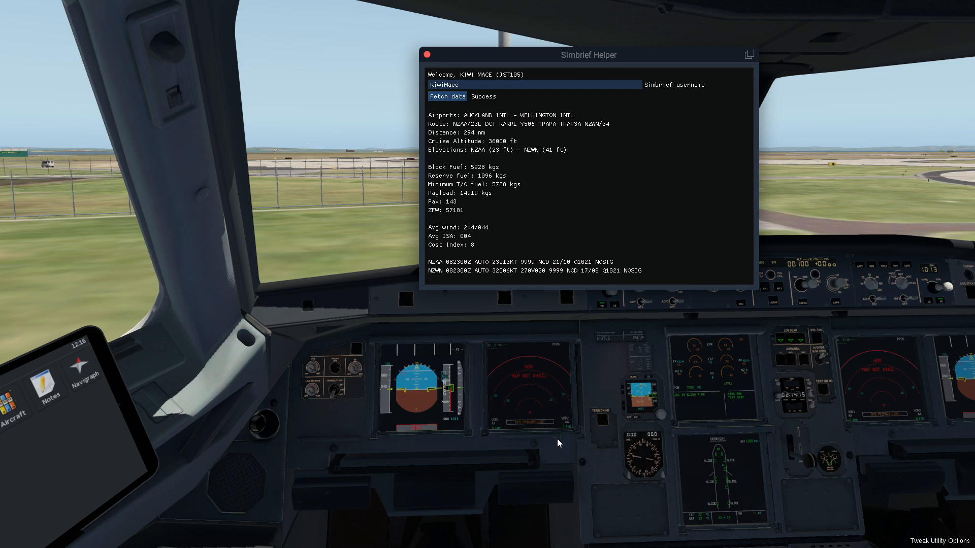
pyautogui.moveTo(592, 432)
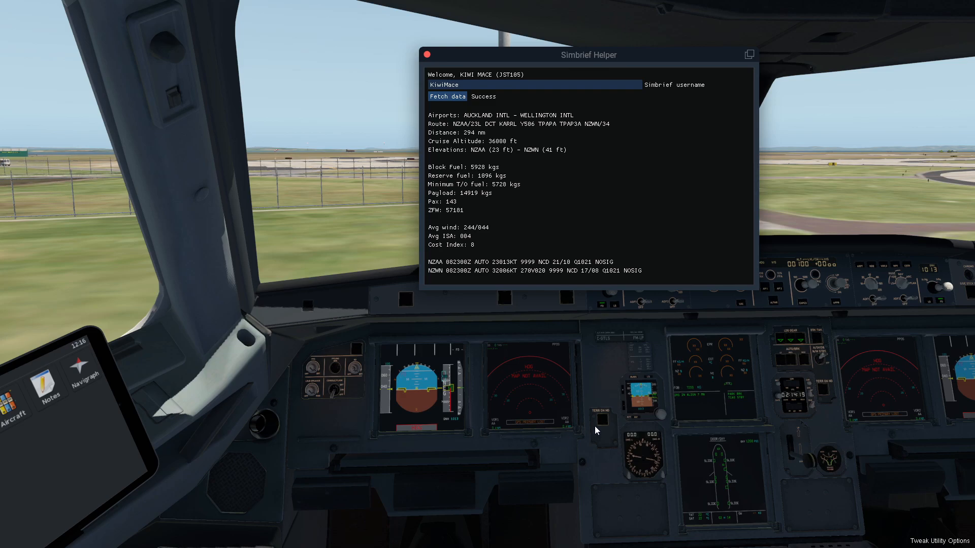
pyautogui.moveTo(618, 409)
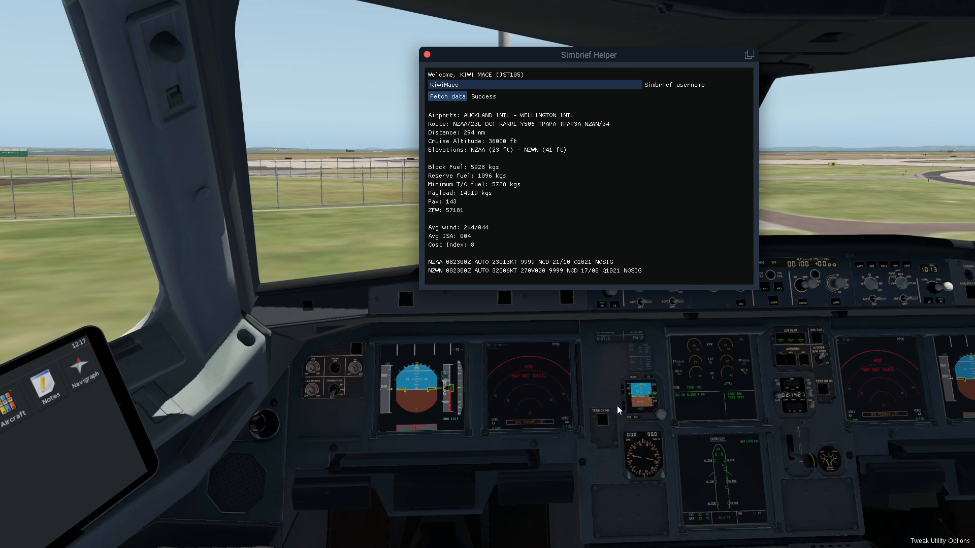
pyautogui.moveTo(613, 402)
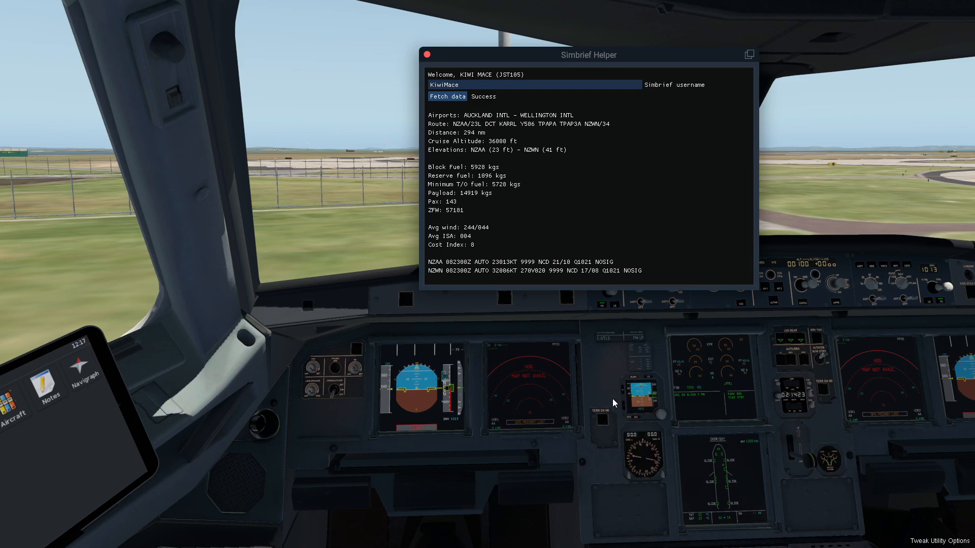
pyautogui.moveTo(614, 396)
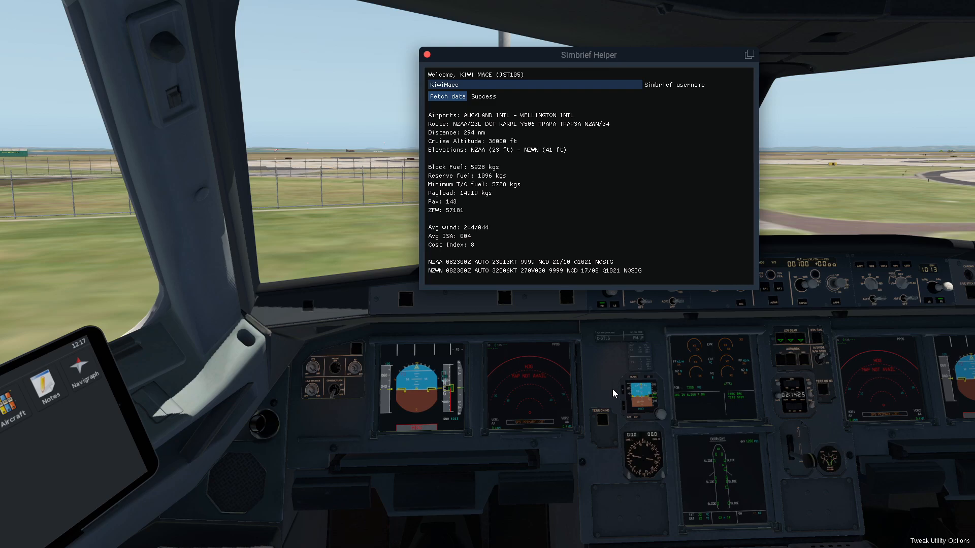
pyautogui.moveTo(603, 379)
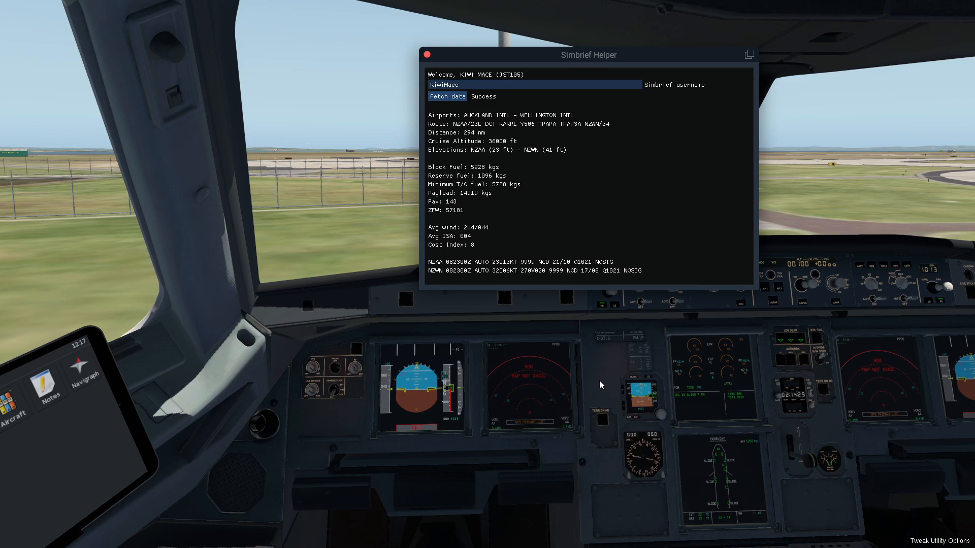
pyautogui.moveTo(603, 360)
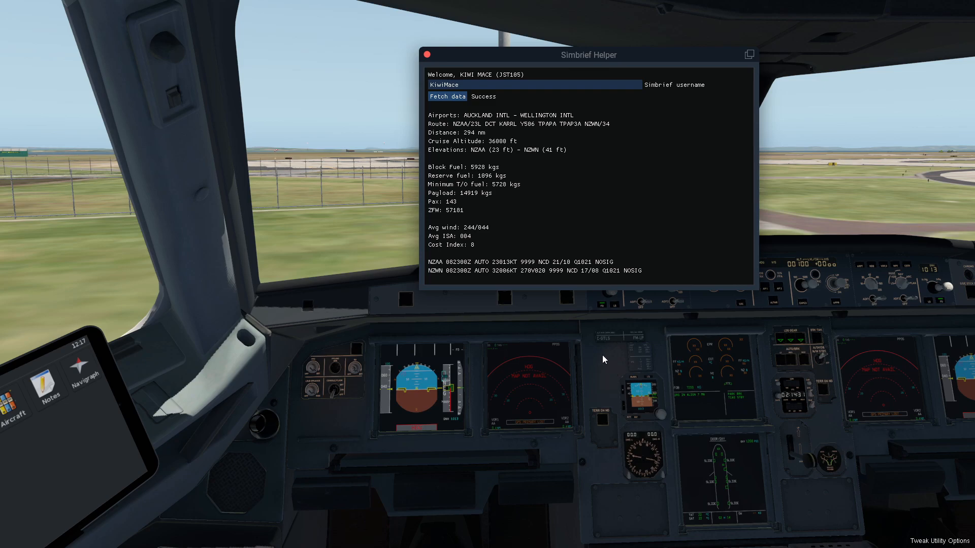
pyautogui.moveTo(634, 343)
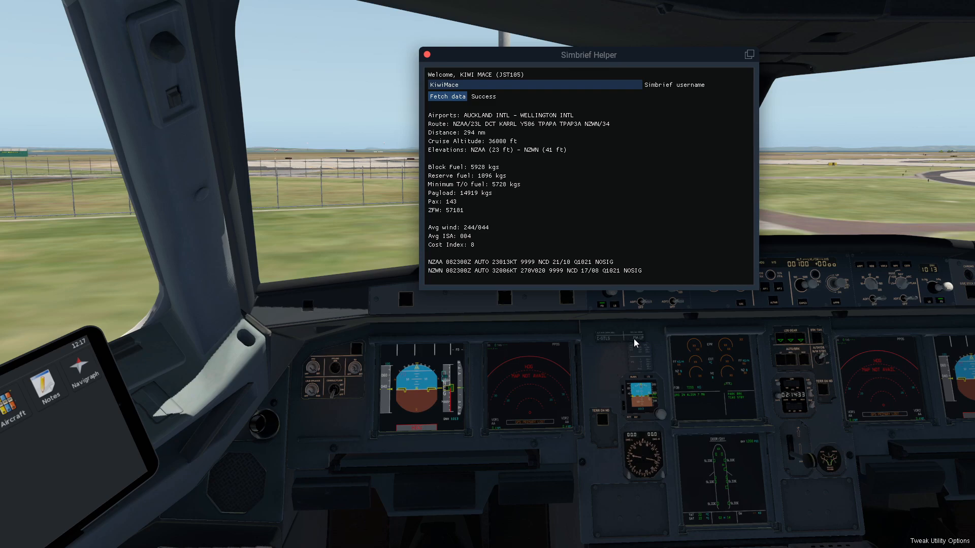
pyautogui.moveTo(653, 338)
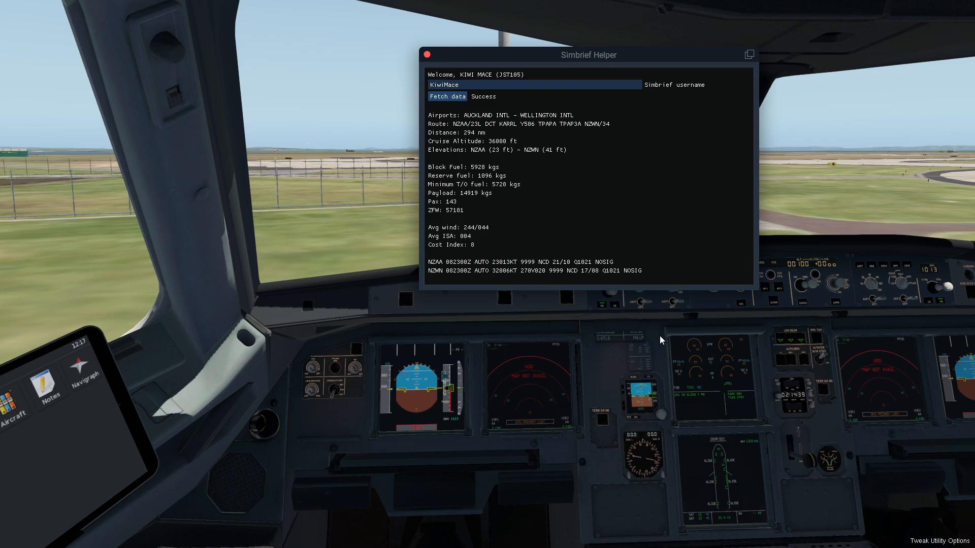
pyautogui.moveTo(632, 354)
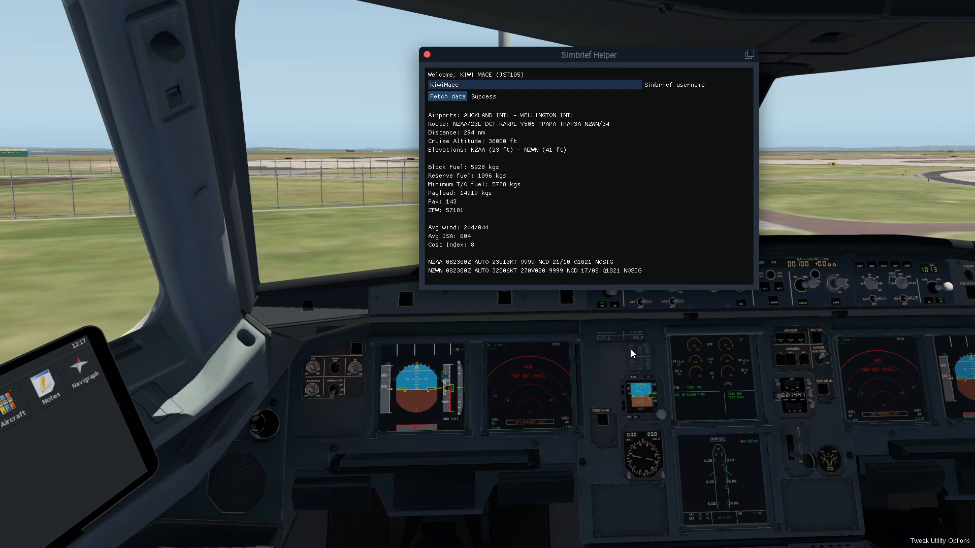
pyautogui.moveTo(629, 362)
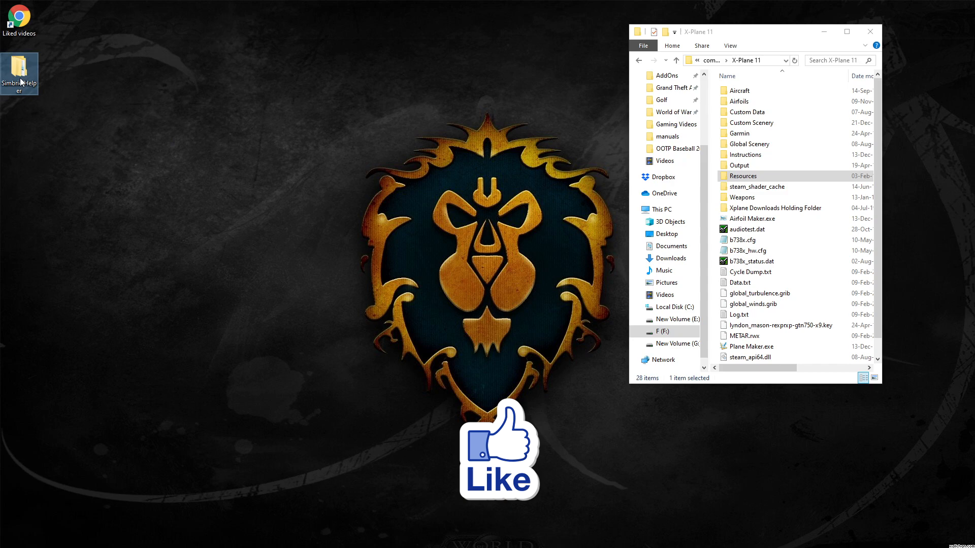
# Step: Open the SimbriefHelper desktop folder and select FlyWithLua in the X-Plane plugins window
pyautogui.doubleClick(19, 69)
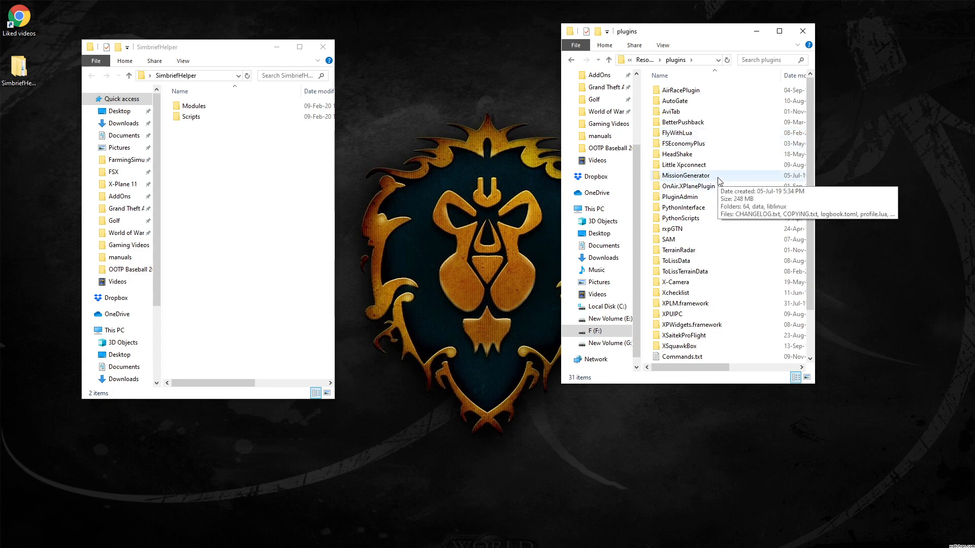
pyautogui.click(676, 132)
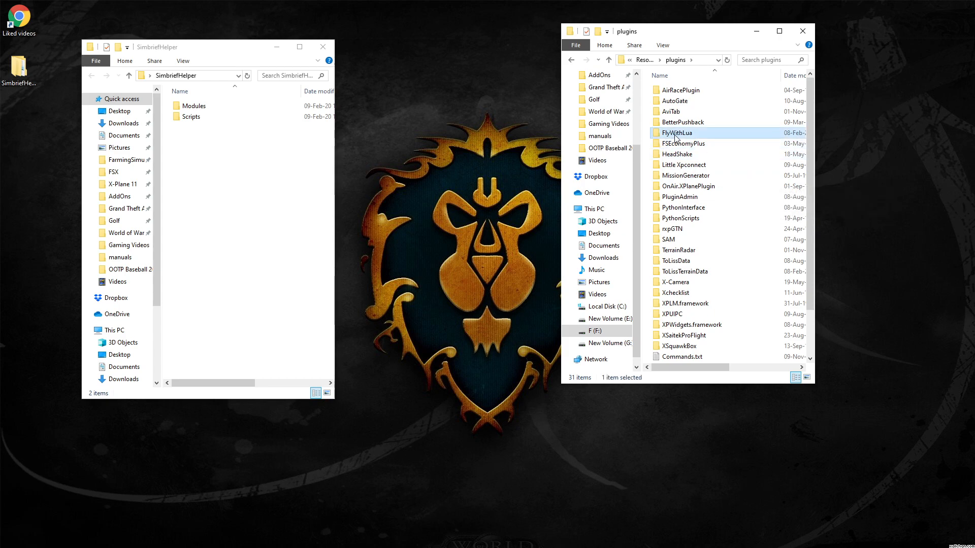
pyautogui.moveTo(677, 134)
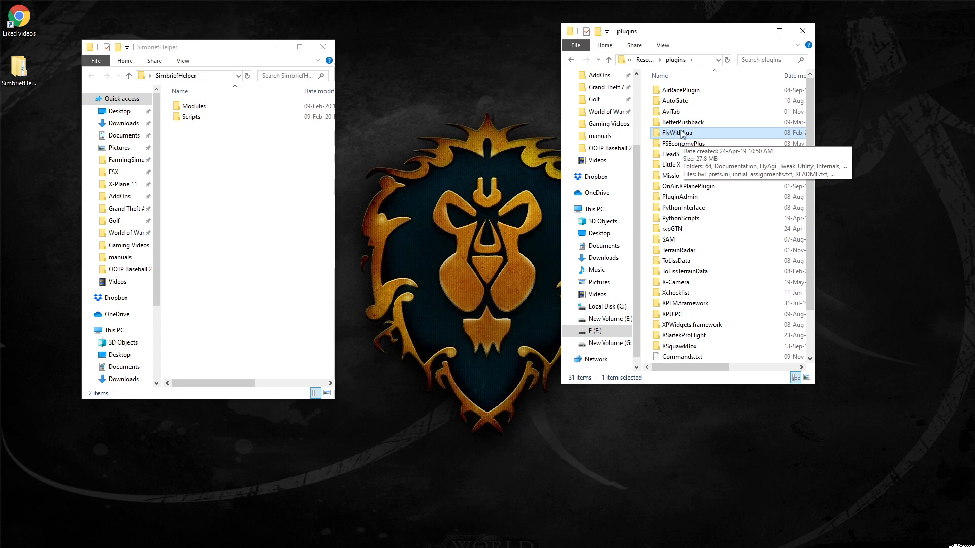
pyautogui.moveTo(683, 130)
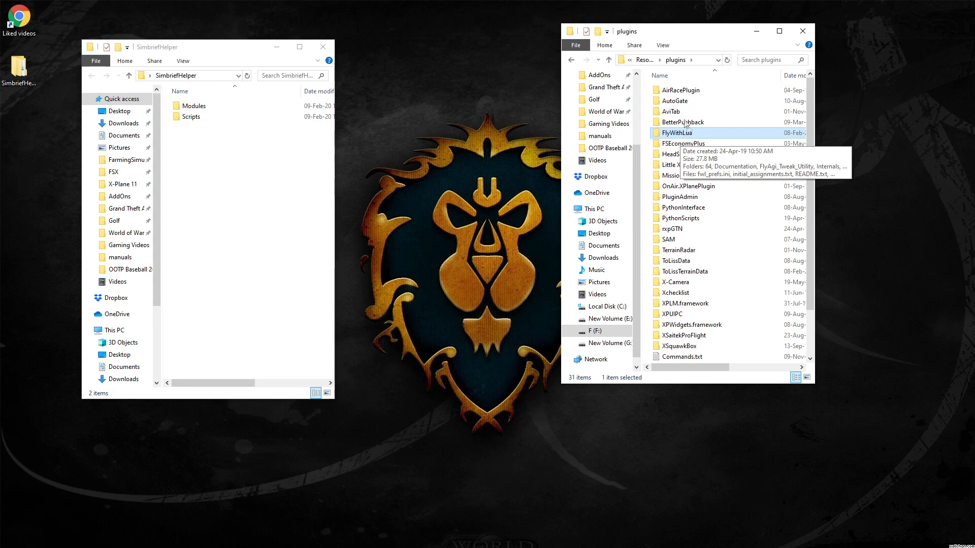
pyautogui.moveTo(603, 246)
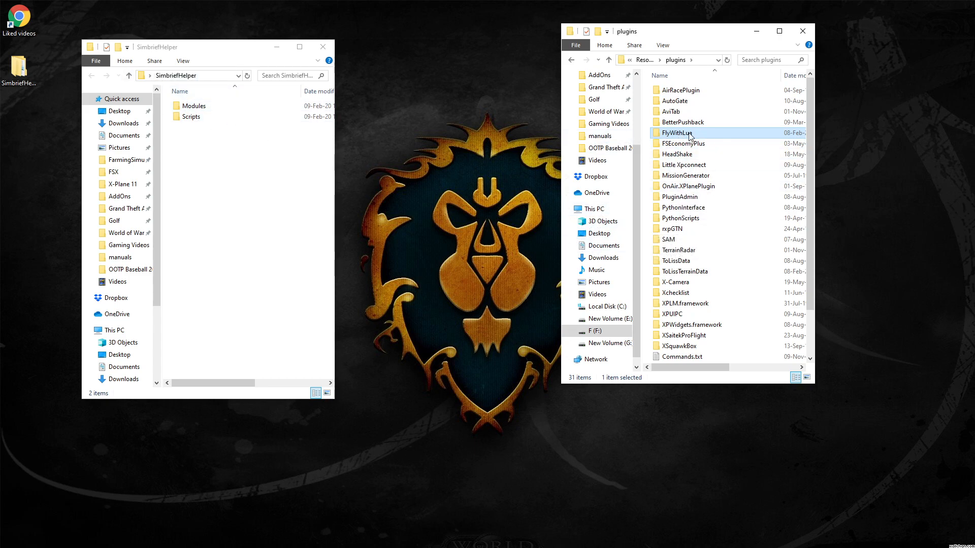
# Step: Open FlyWithLua in one window and SimbriefHelper's Scripts folder, not Modules, in the other
pyautogui.doubleClick(672, 133)
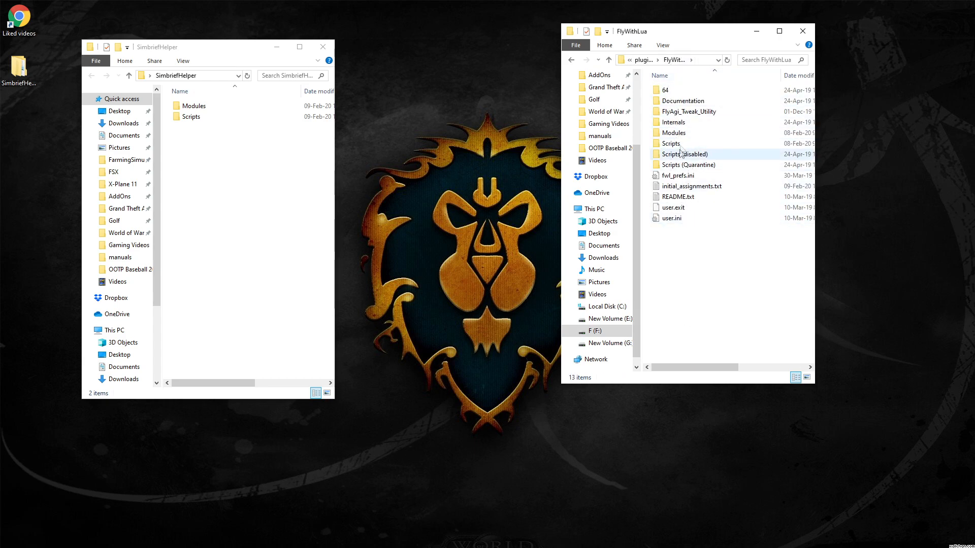
pyautogui.moveTo(674, 123)
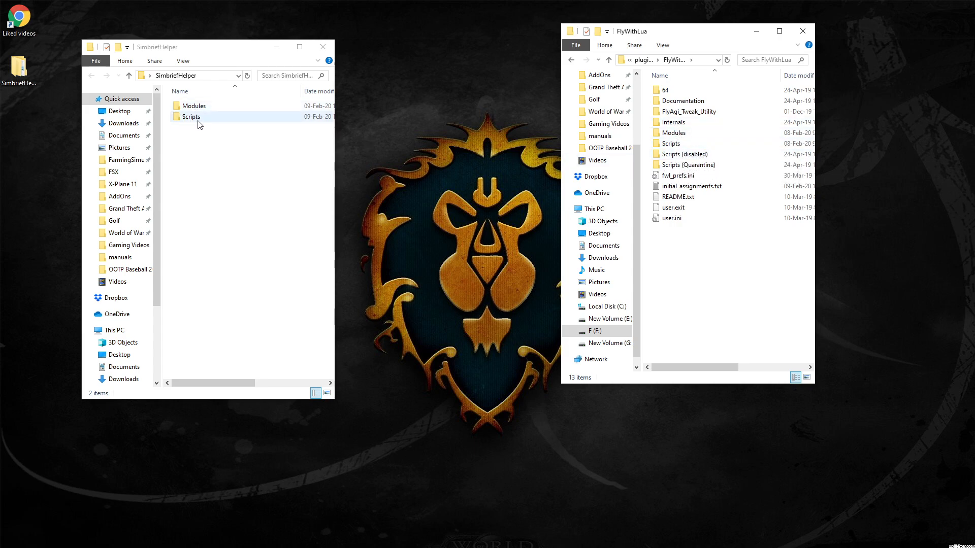
pyautogui.click(193, 105)
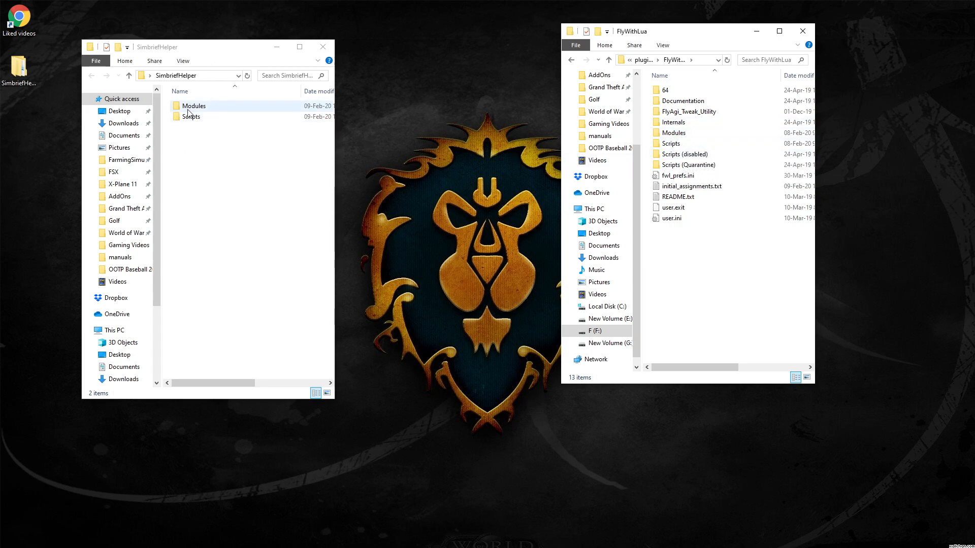
pyautogui.doubleClick(194, 105)
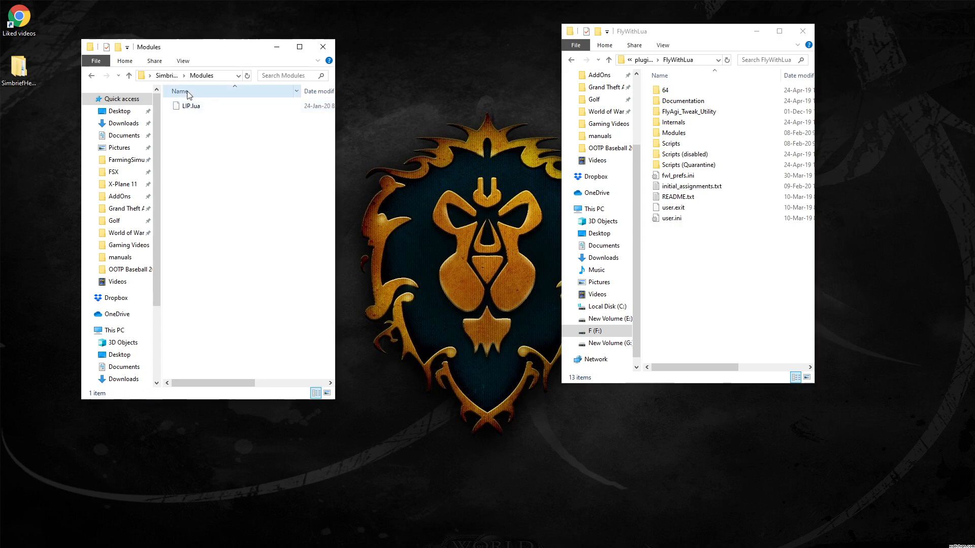
pyautogui.click(673, 133)
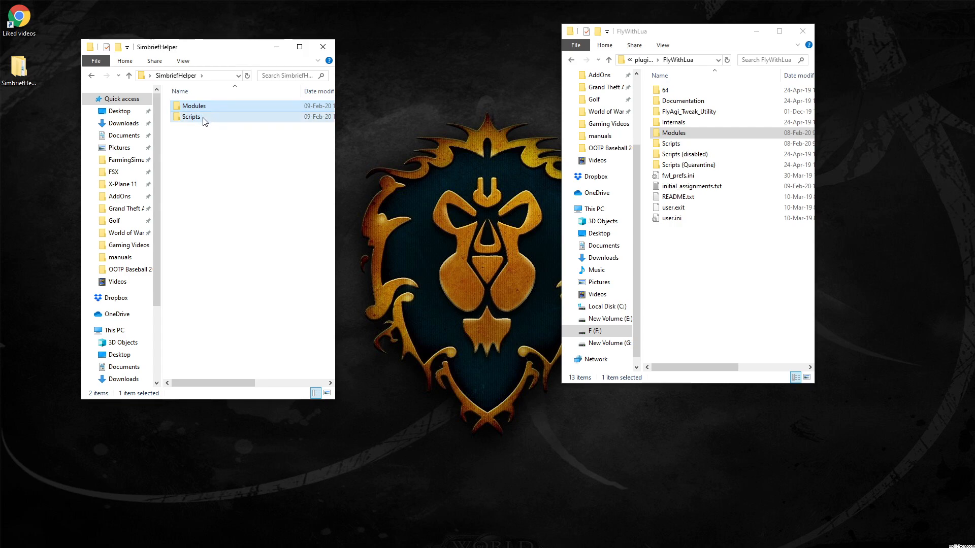
pyautogui.doubleClick(192, 117)
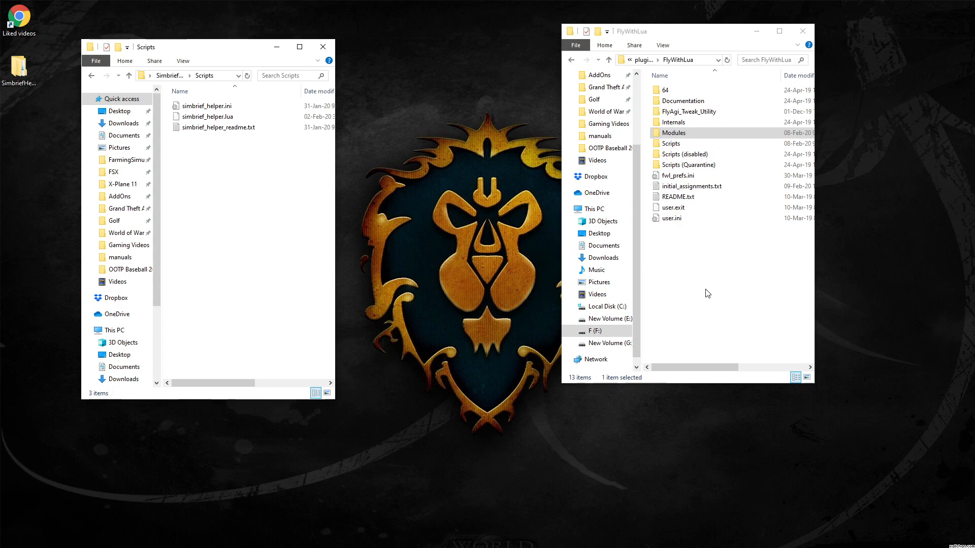
pyautogui.moveTo(732, 294)
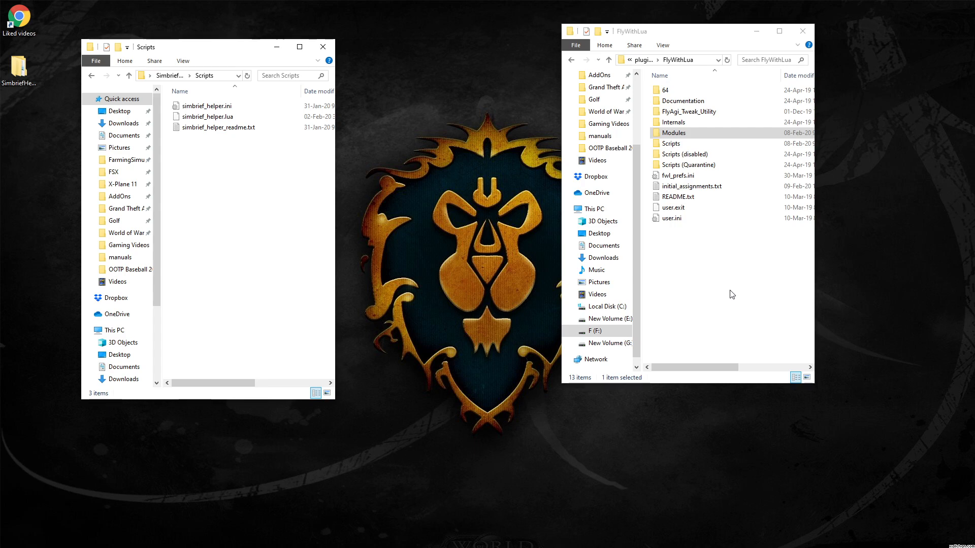
pyautogui.moveTo(712, 301)
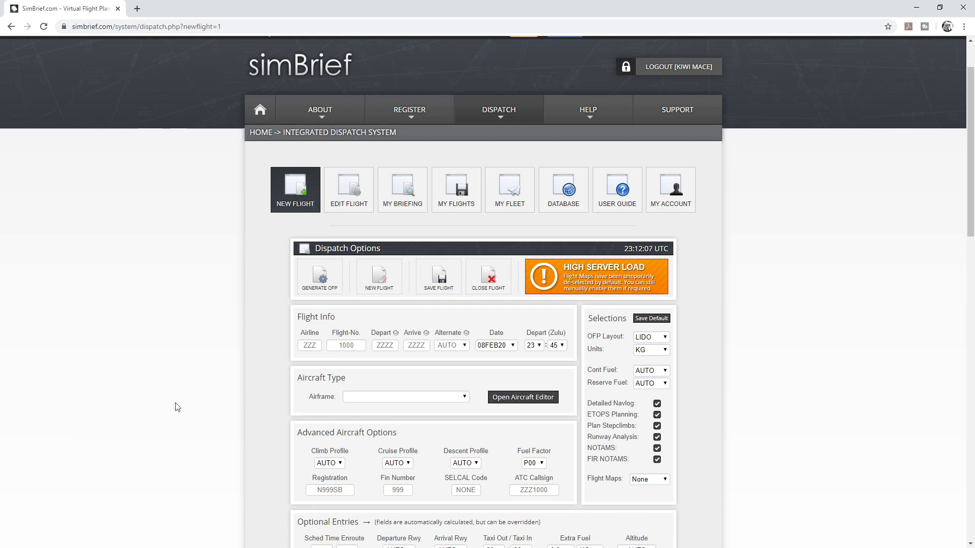
pyautogui.moveTo(272, 303)
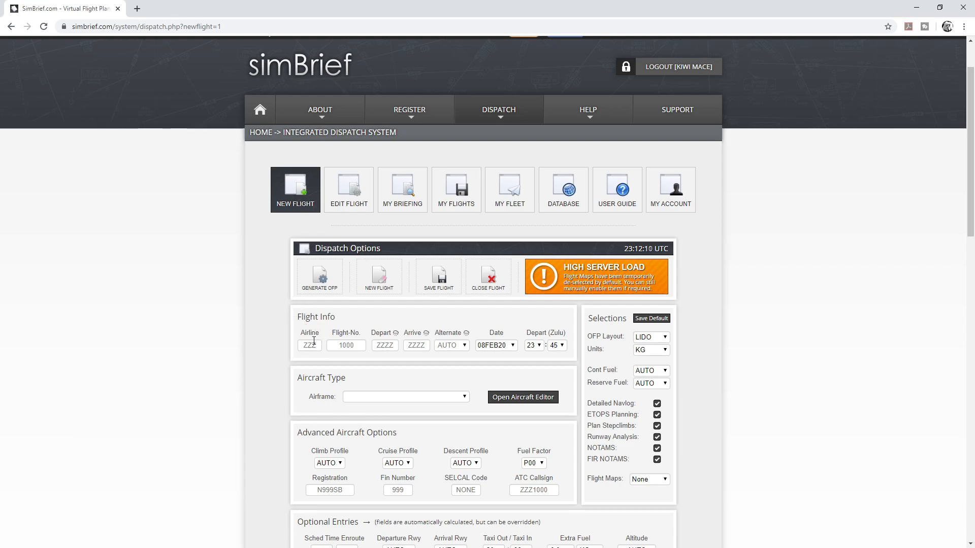
# Step: Enter flight number JST105 and the NZAA to NZWN route in SimBrief
pyautogui.write('JS')
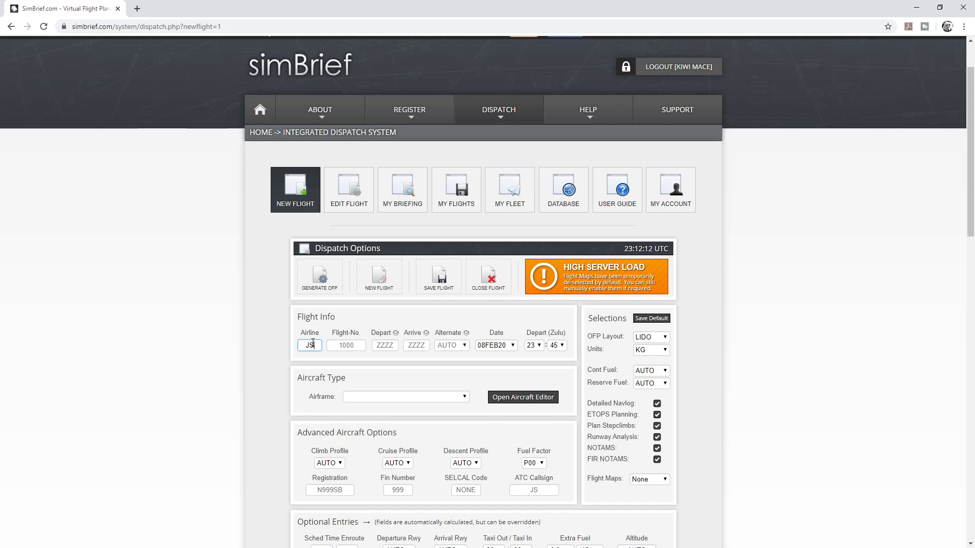
pyautogui.write('T')
pyautogui.click(346, 345)
pyautogui.write('105')
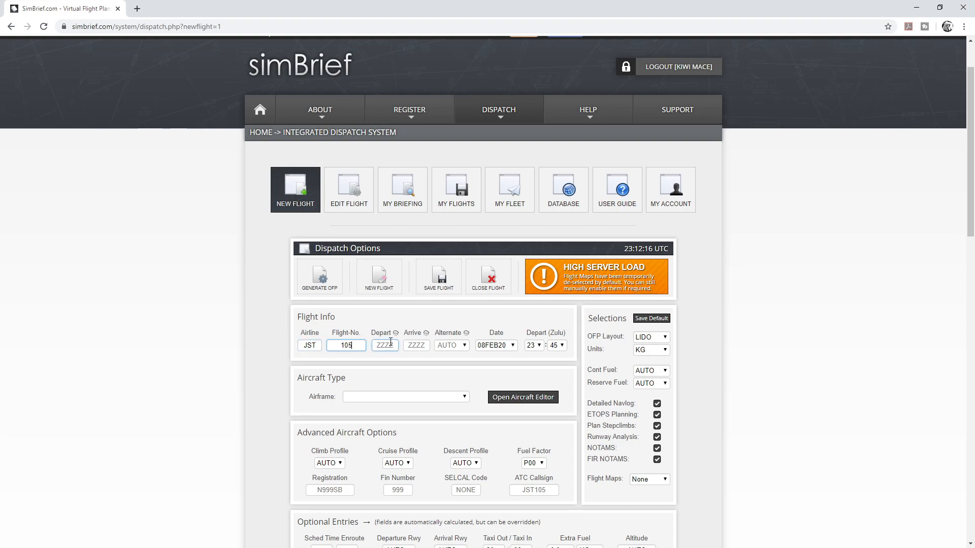
pyautogui.write('NZAA')
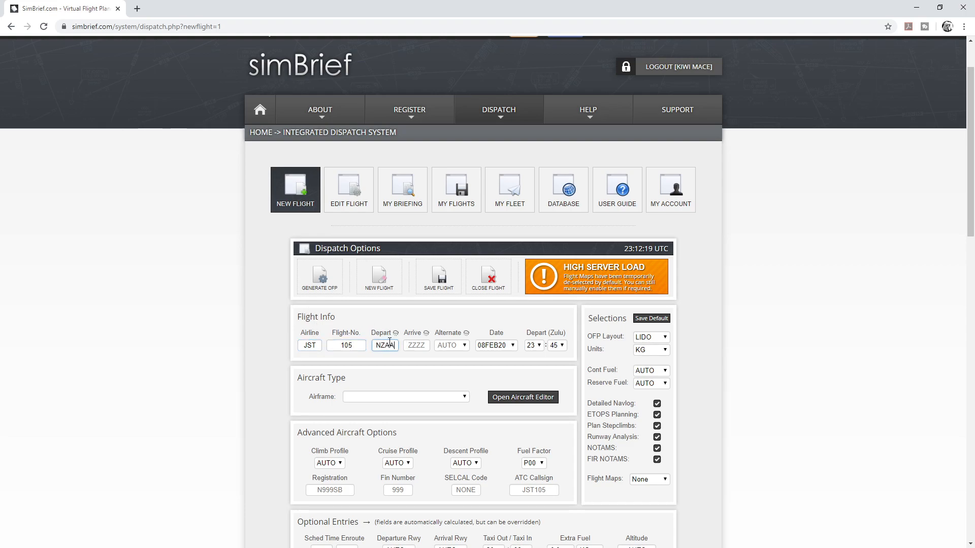
pyautogui.write('NZWN')
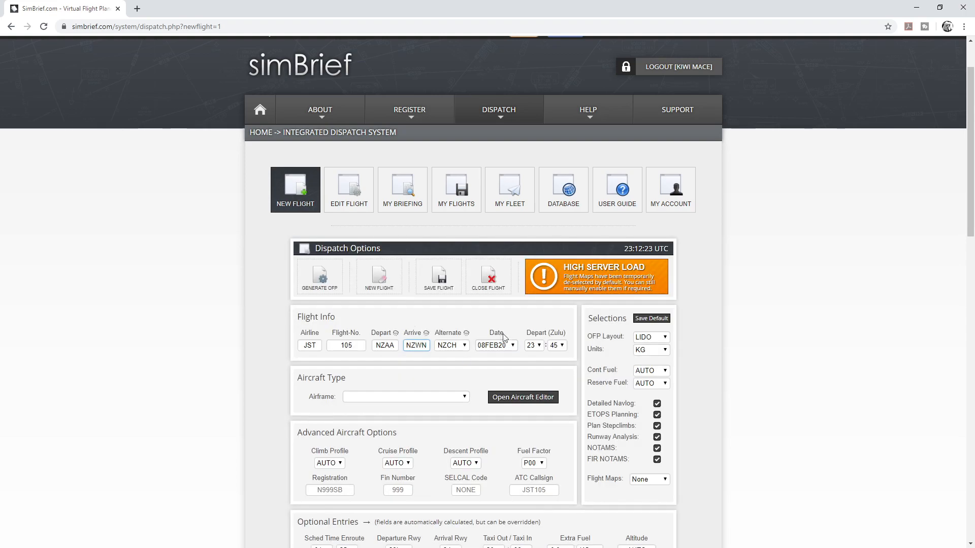
# Step: Select the A319-100 airframe and confirm generating the OFP
pyautogui.click(463, 397)
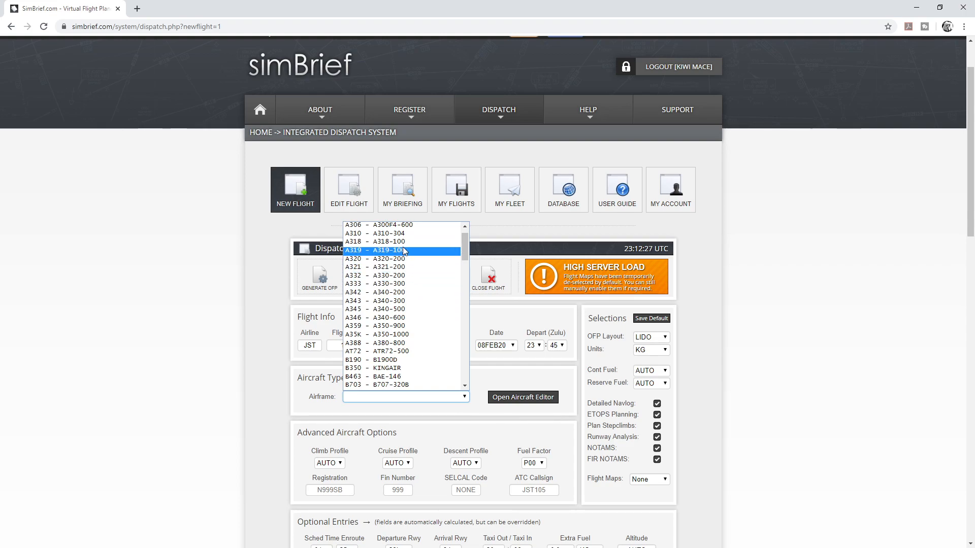
pyautogui.click(376, 250)
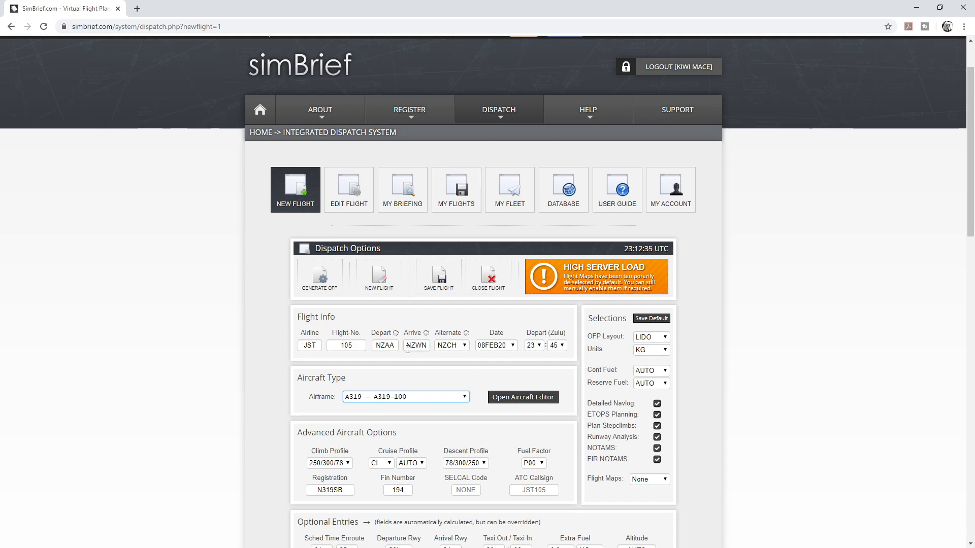
pyautogui.moveTo(319, 277)
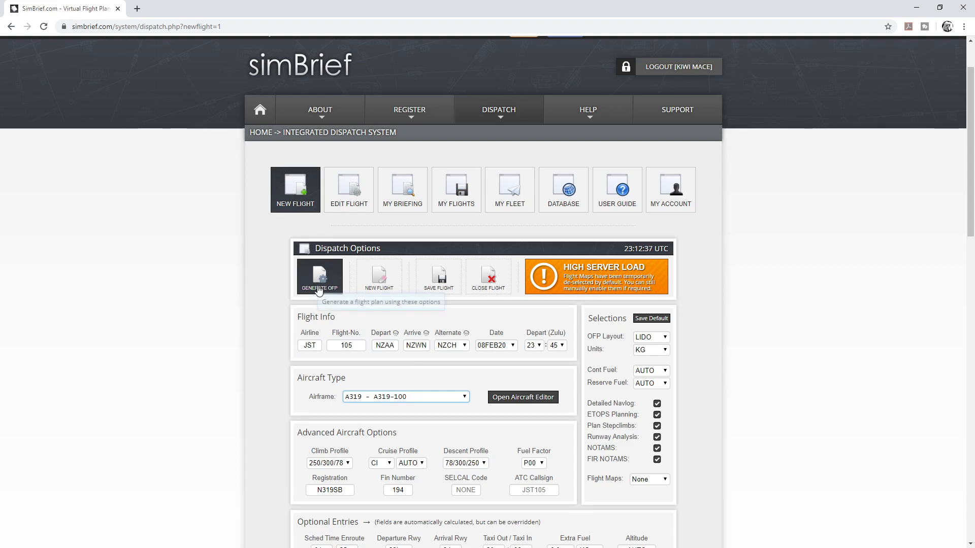
pyautogui.click(319, 277)
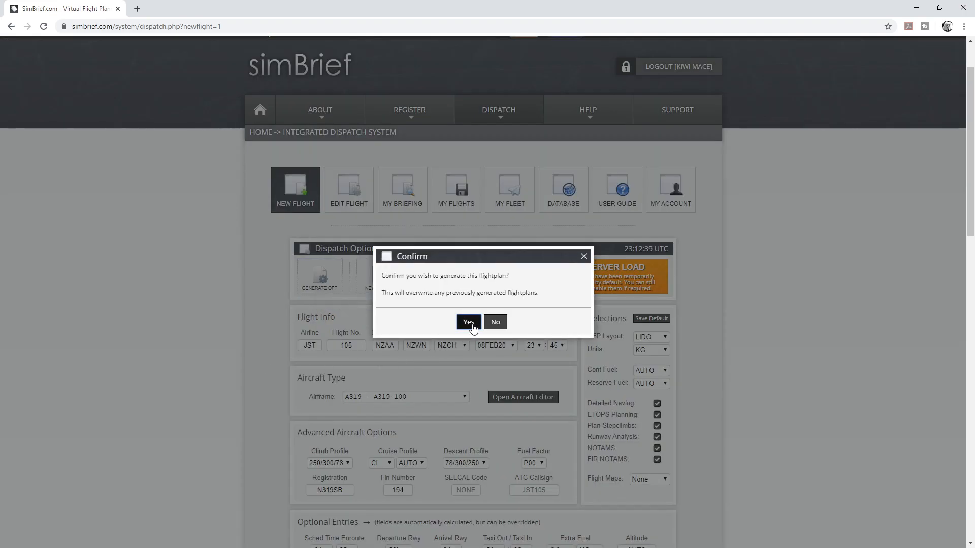
pyautogui.click(468, 321)
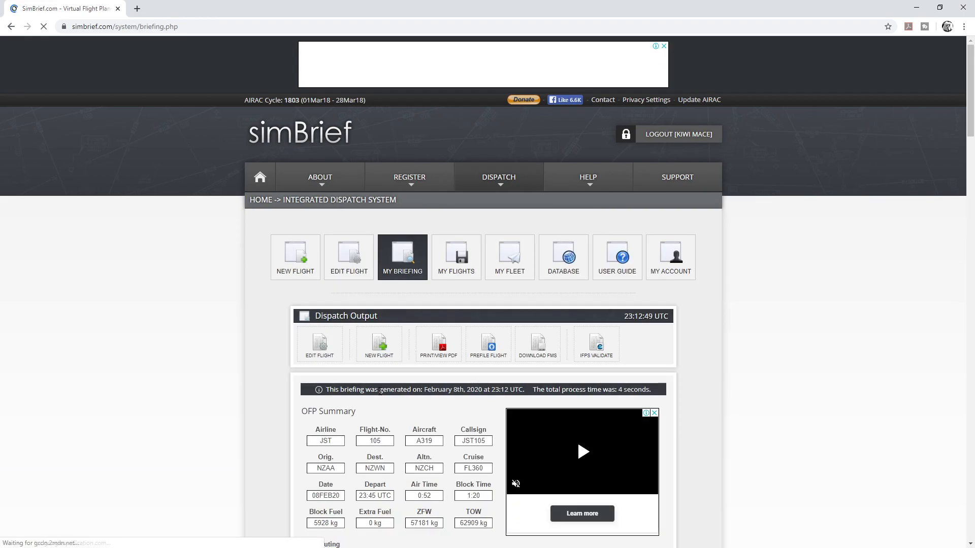
# Step: Scroll past the OFP summary and route map into the paperwork preview
pyautogui.scroll(-3)
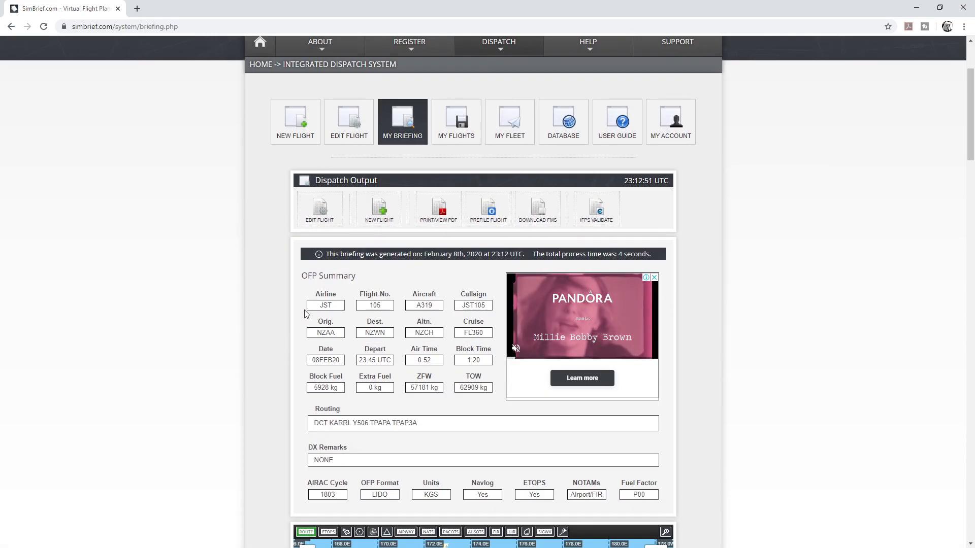
pyautogui.scroll(-3)
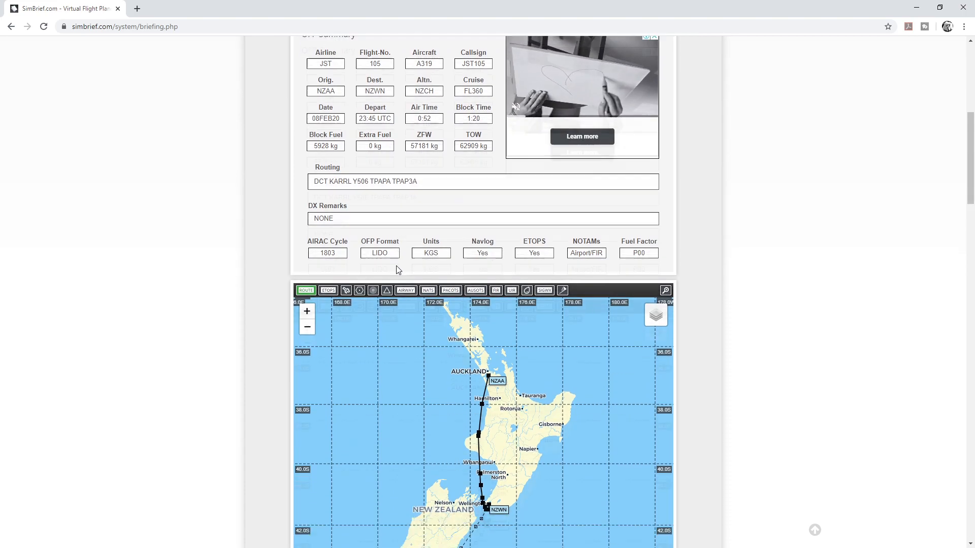
pyautogui.scroll(-3)
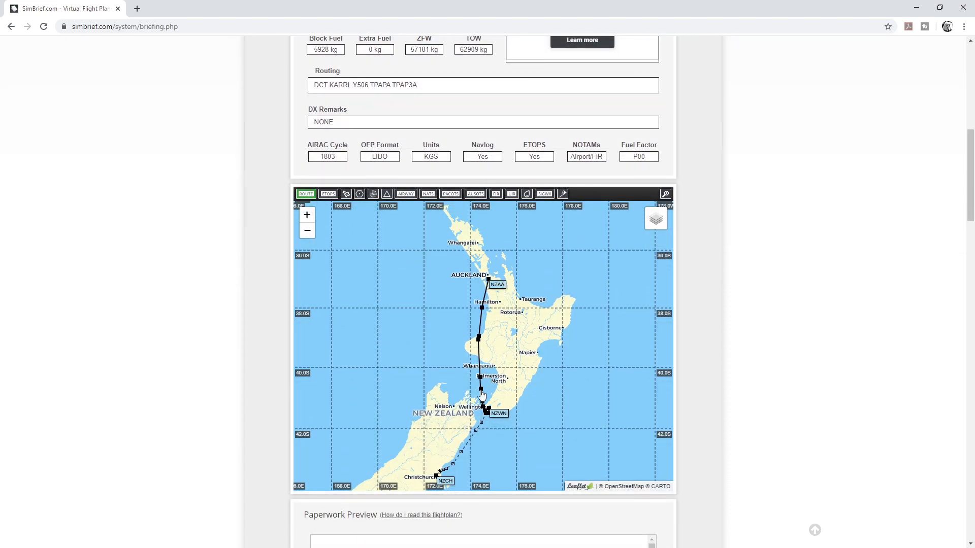
pyautogui.scroll(-3)
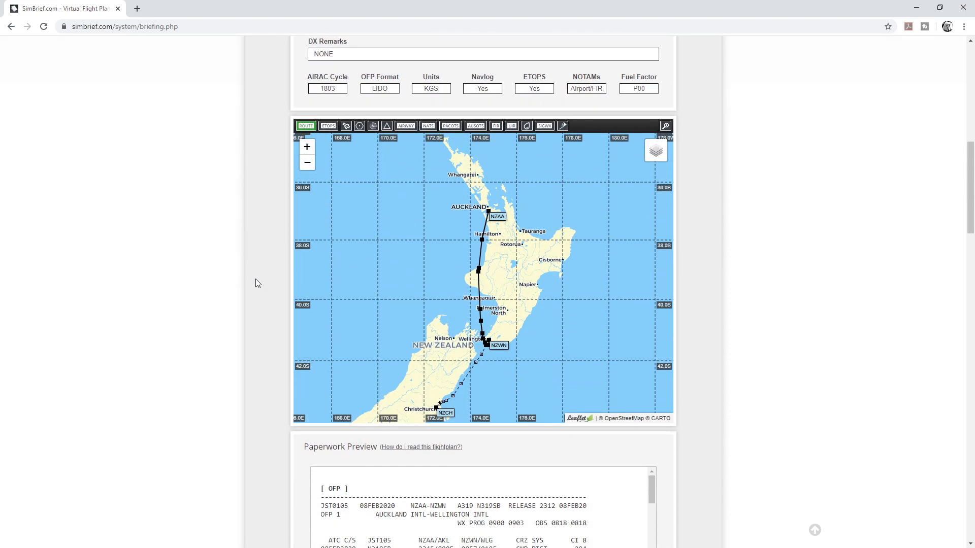
pyautogui.scroll(-3)
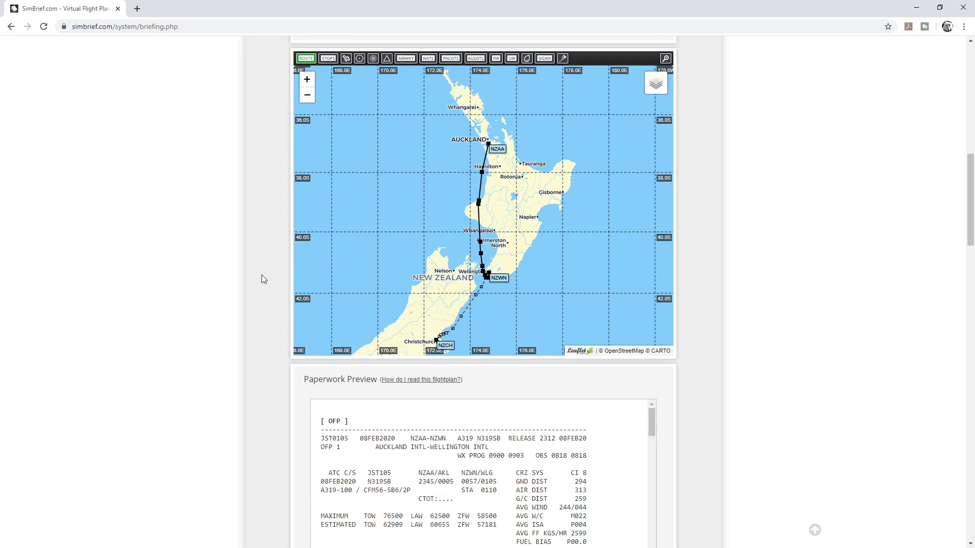
pyautogui.scroll(-3)
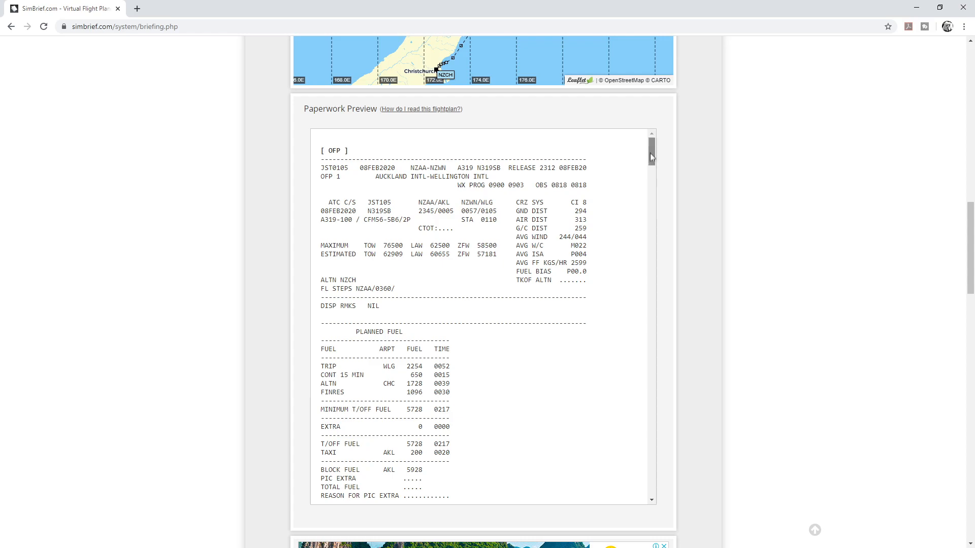
pyautogui.scroll(-3)
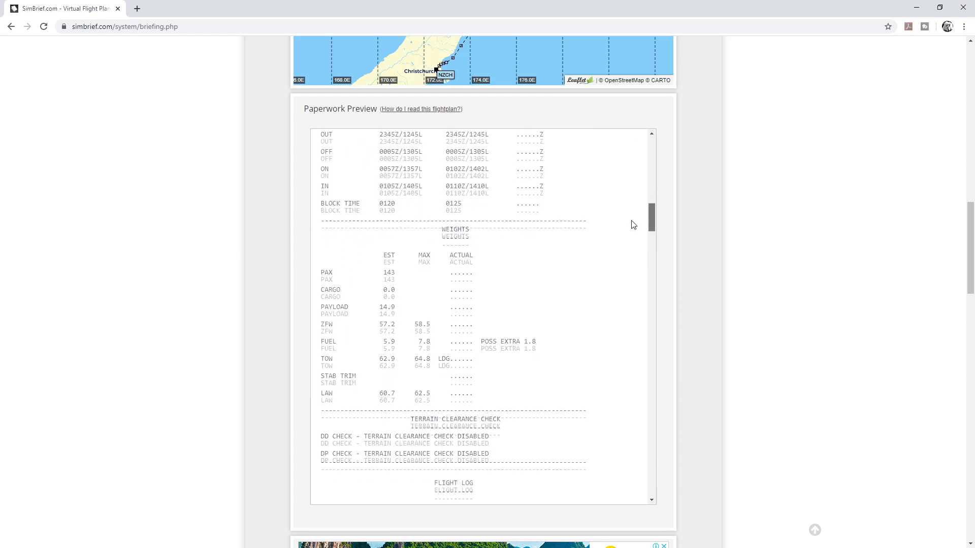
pyautogui.scroll(-3)
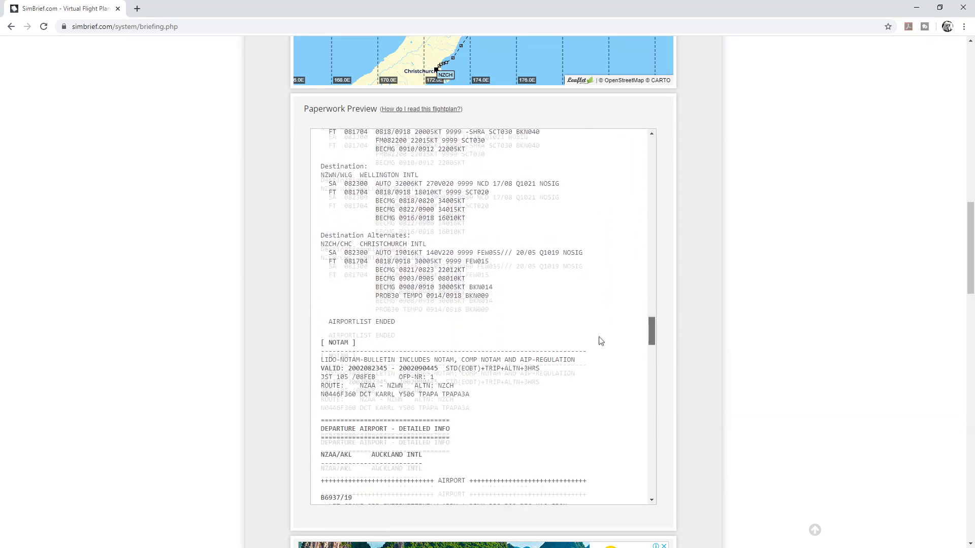
pyautogui.rightClick(612, 393)
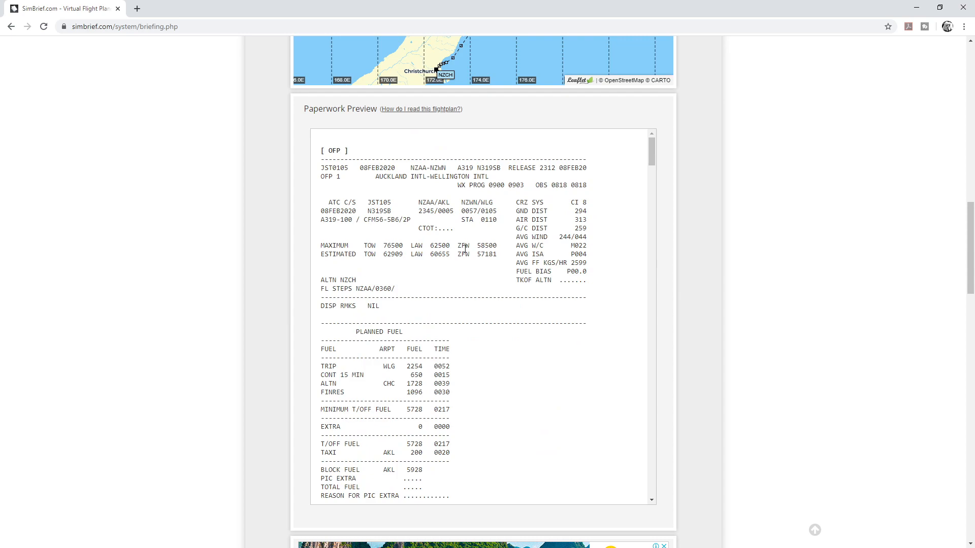
pyautogui.moveTo(490, 340)
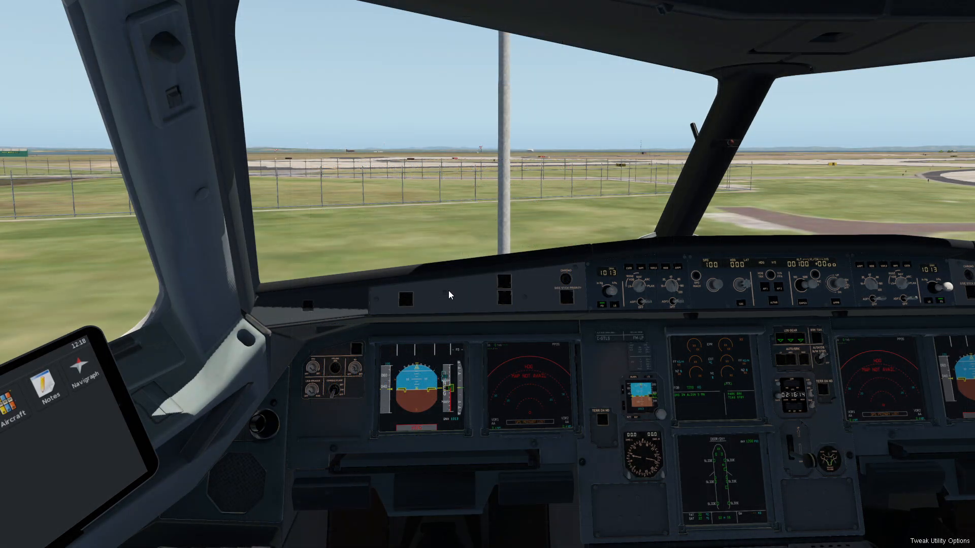
pyautogui.moveTo(139, 23)
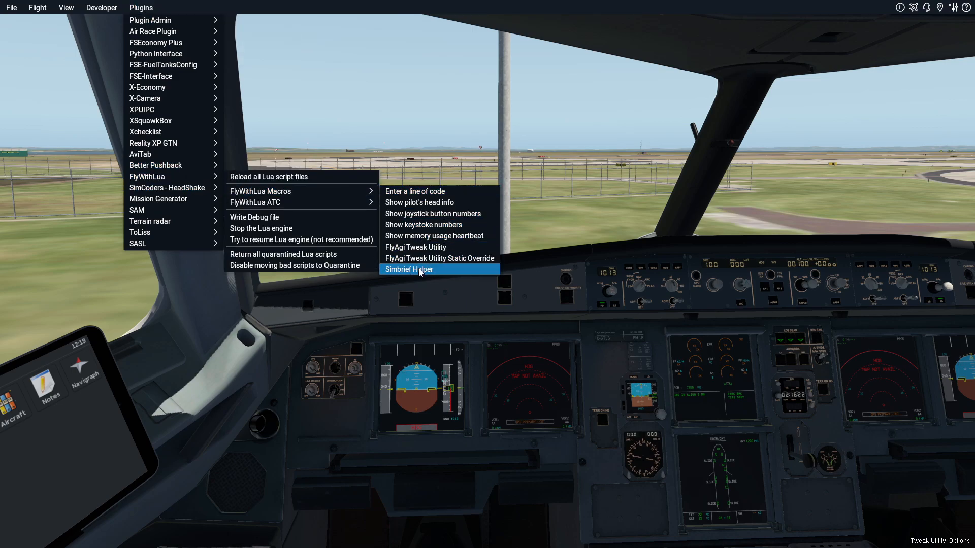
# Step: Choose Simbrief Helper under Plugins > FlyWithLua > FlyWithLua Macros
pyautogui.click(408, 269)
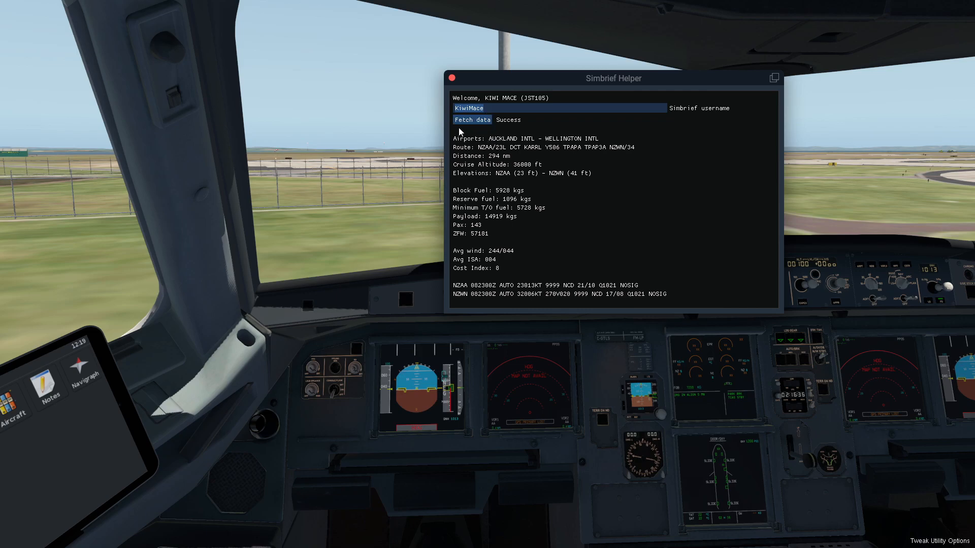
pyautogui.moveTo(671, 308)
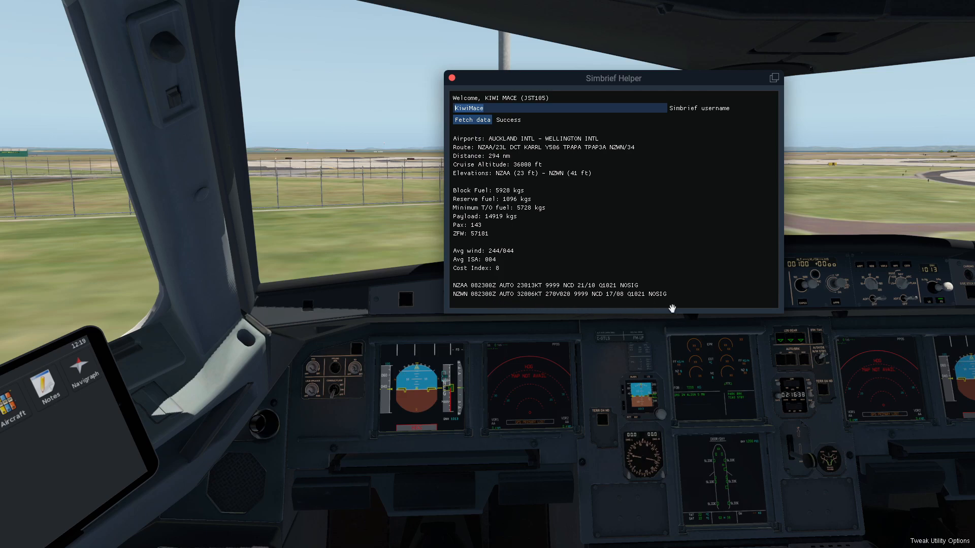
pyautogui.moveTo(480, 158)
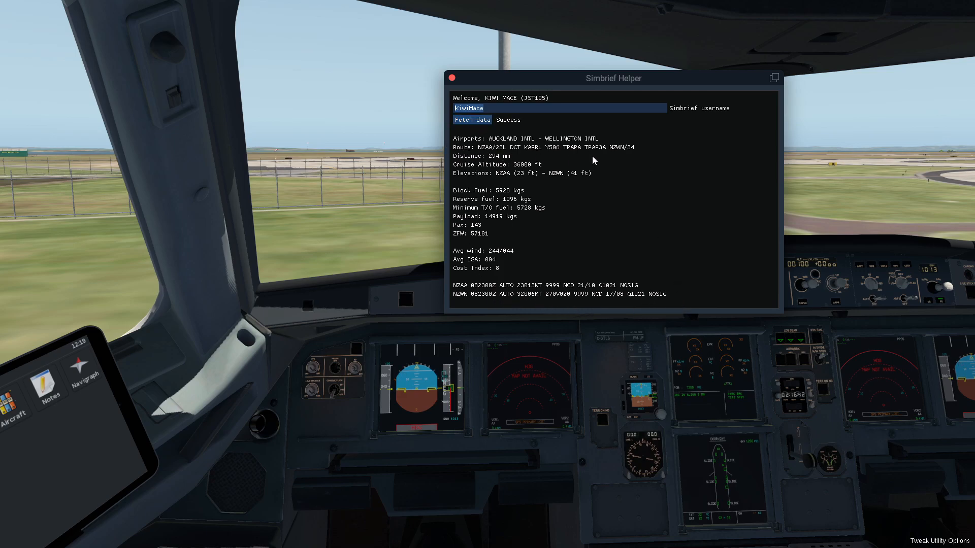
pyautogui.moveTo(529, 188)
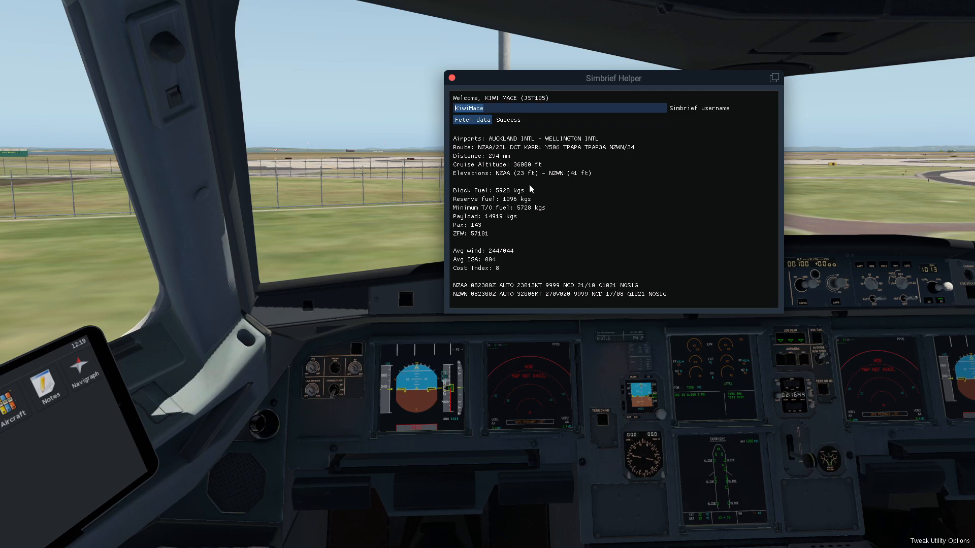
pyautogui.moveTo(515, 190)
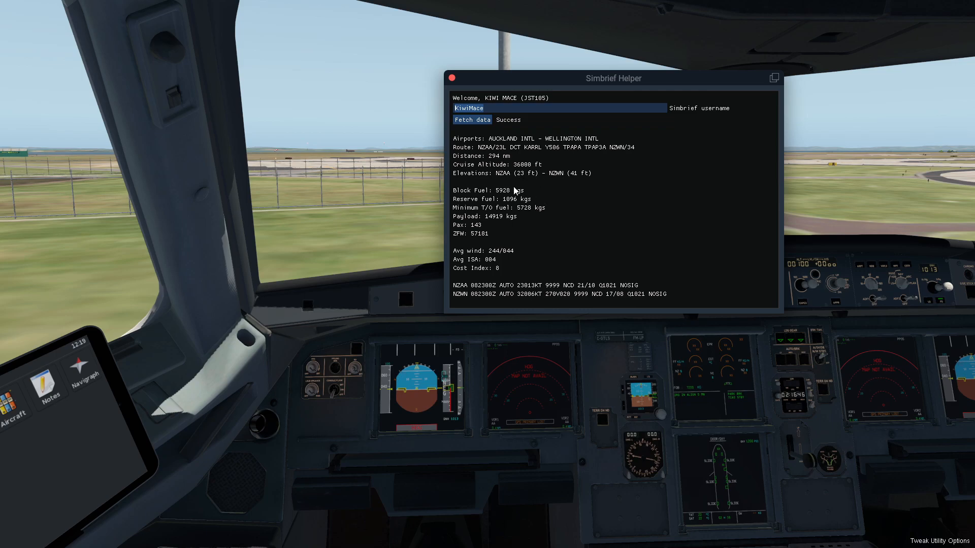
pyautogui.moveTo(519, 256)
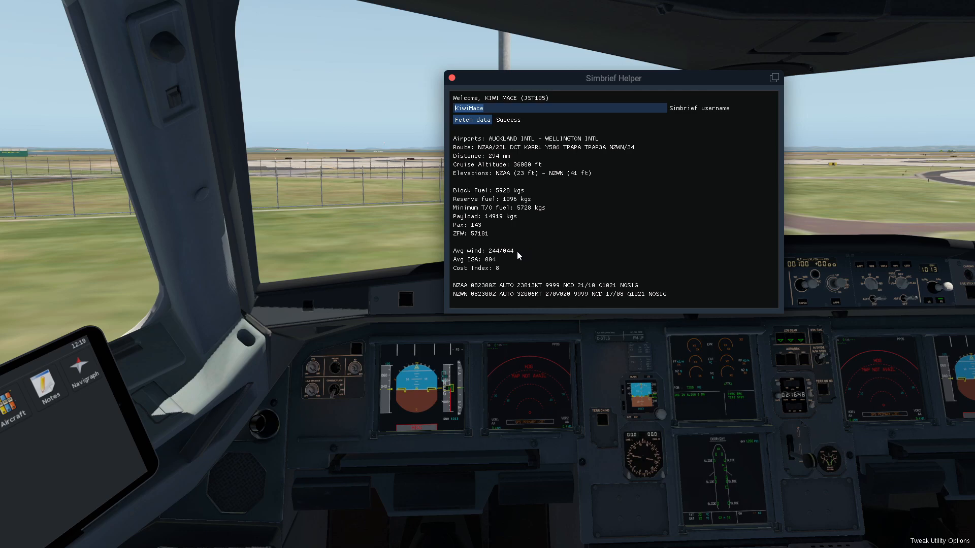
pyautogui.moveTo(479, 241)
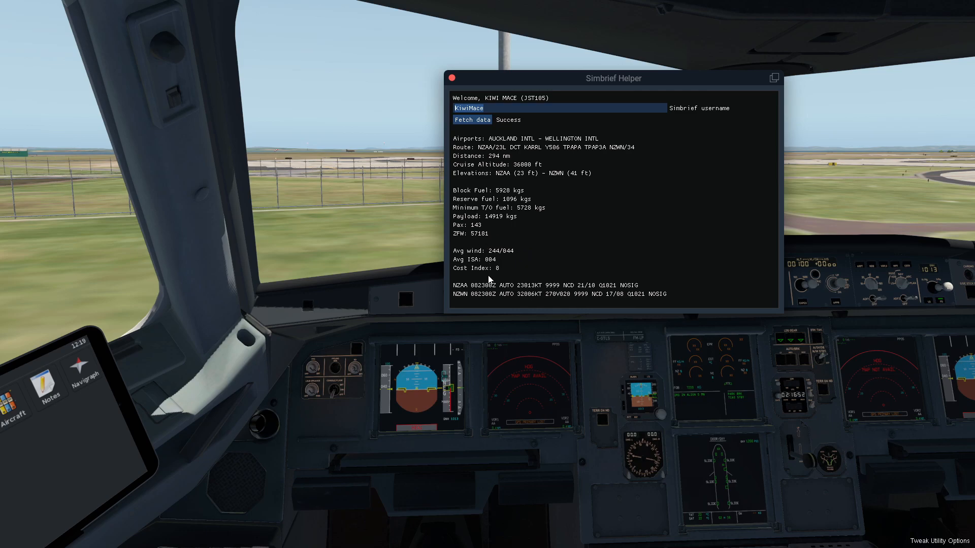
pyautogui.moveTo(601, 271)
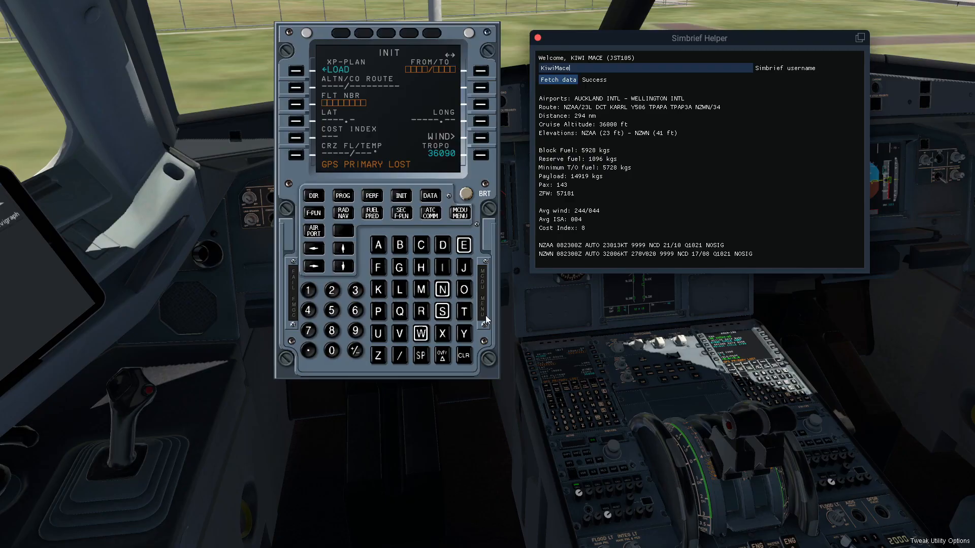
pyautogui.moveTo(421, 230)
pyautogui.write('NZAA/N')
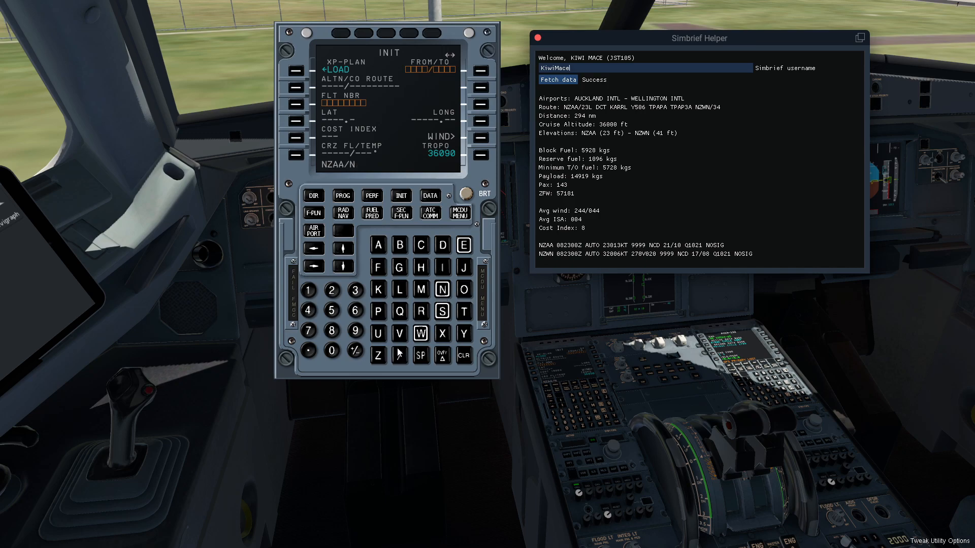
# Step: Enter NZAA/NZWN on the MCDU INIT page at line key 1R
pyautogui.click(420, 334)
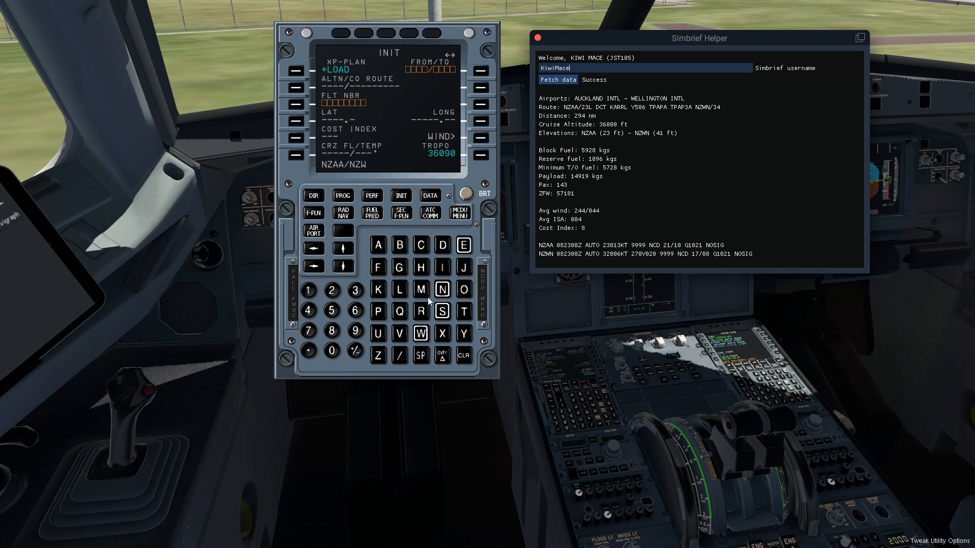
pyautogui.click(479, 69)
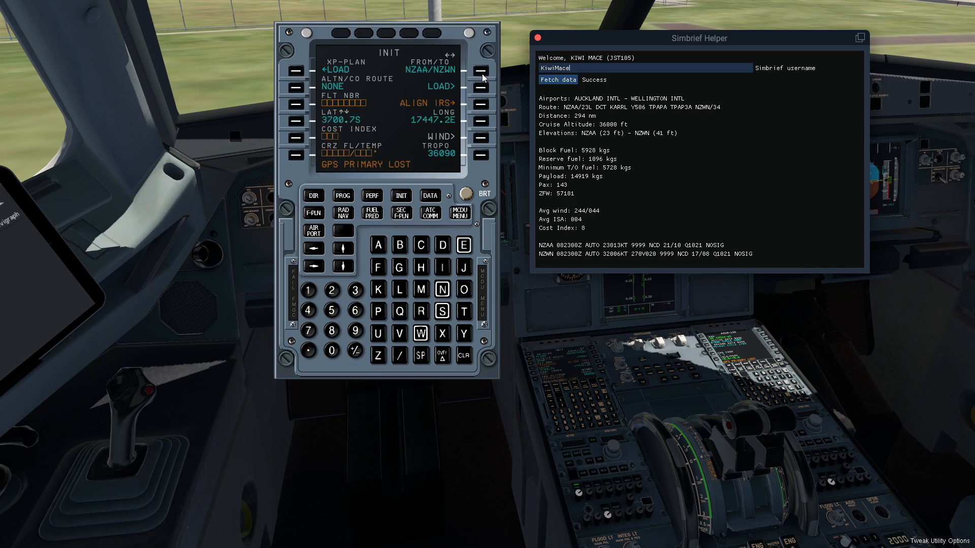
pyautogui.moveTo(440, 303)
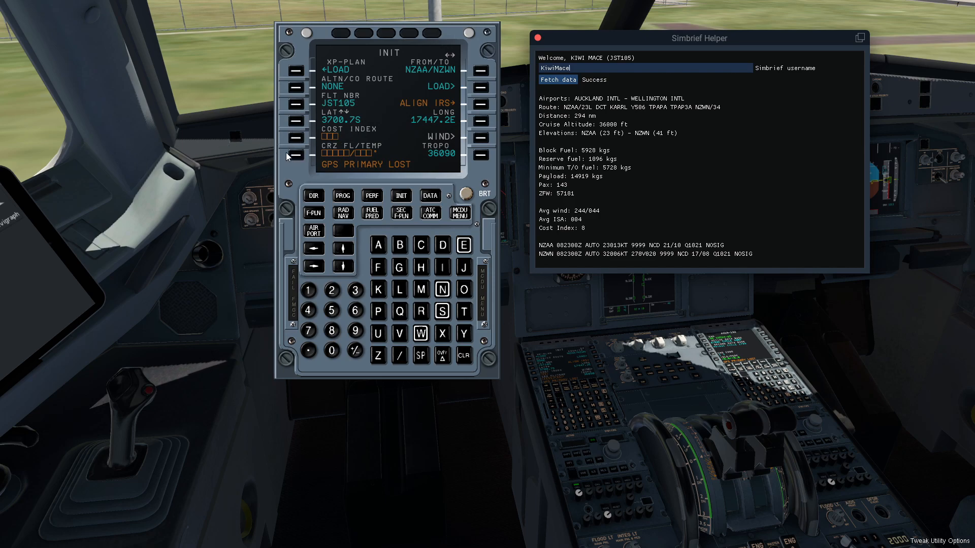
pyautogui.moveTo(570, 225)
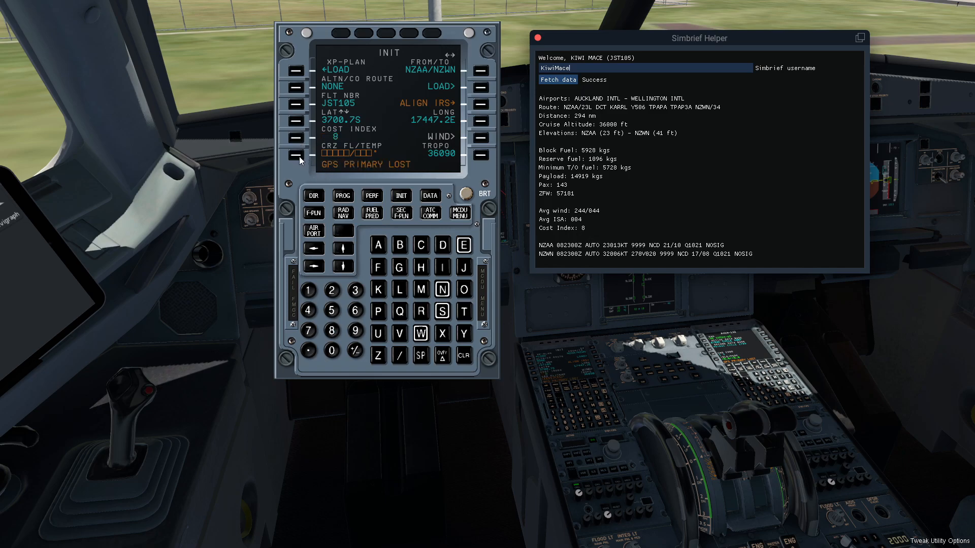
pyautogui.moveTo(401, 233)
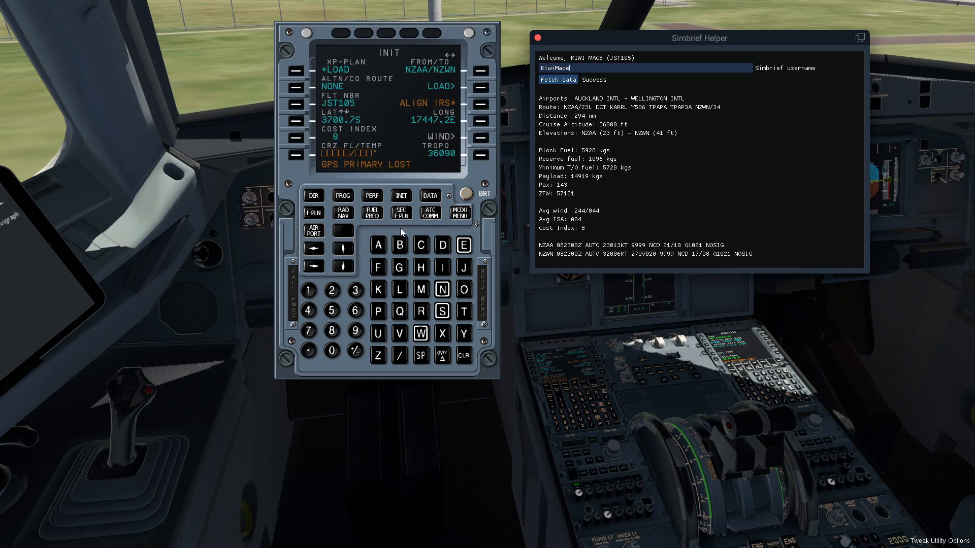
pyautogui.moveTo(584, 187)
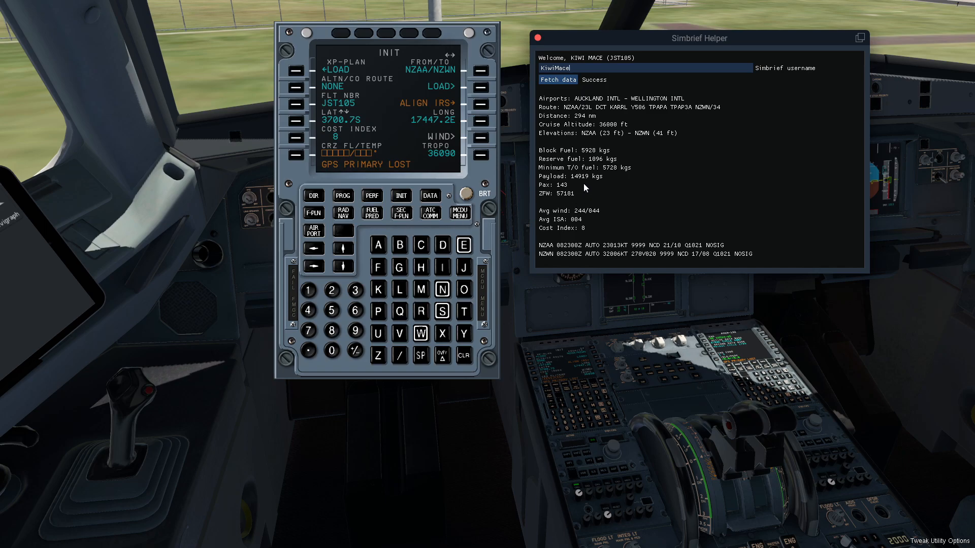
pyautogui.moveTo(448, 224)
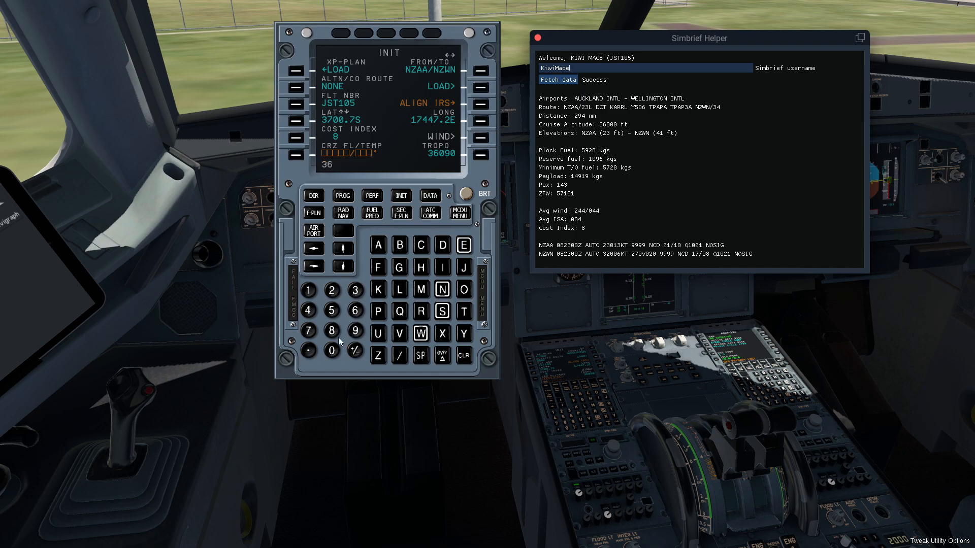
# Step: Enter 36 at the CRZ FL/TEMP key for FL360 at −56°
pyautogui.click(330, 349)
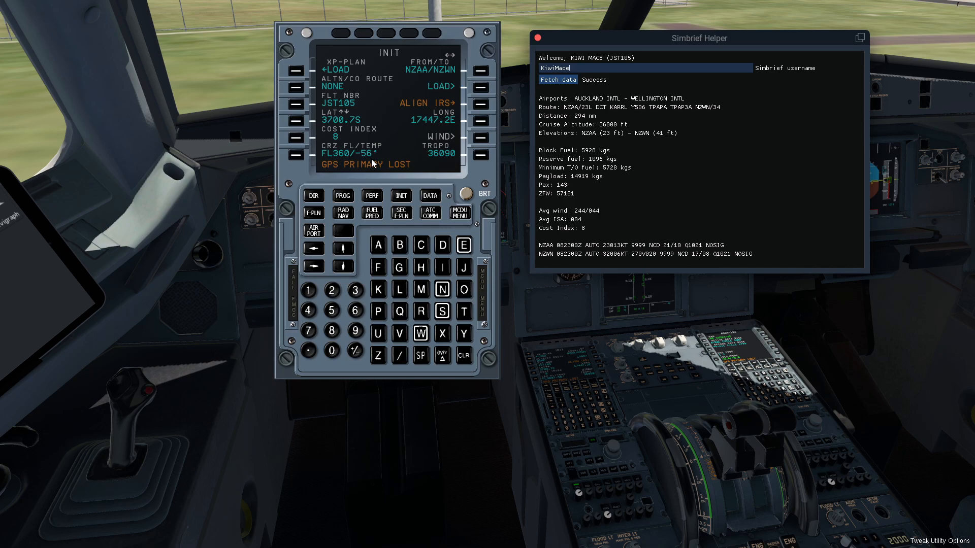
pyautogui.moveTo(391, 153)
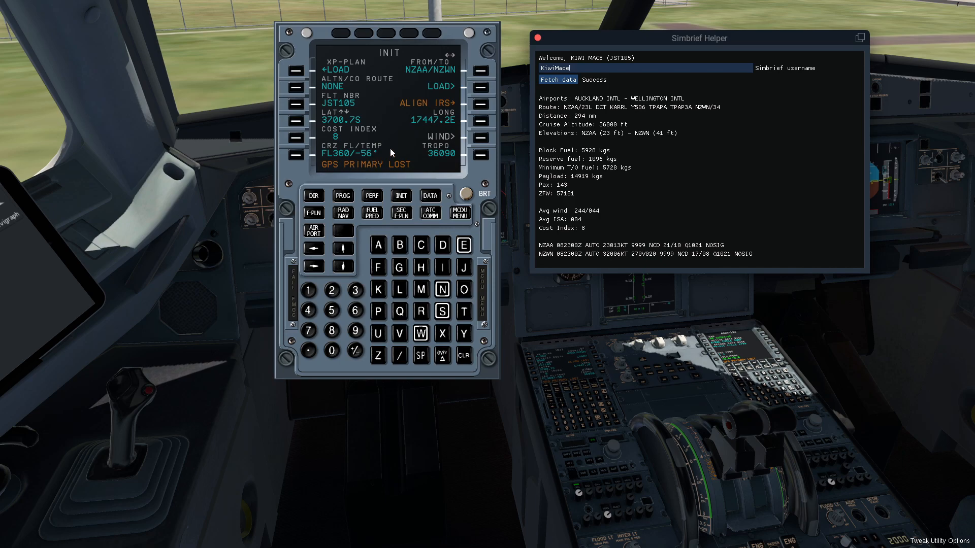
pyautogui.moveTo(370, 221)
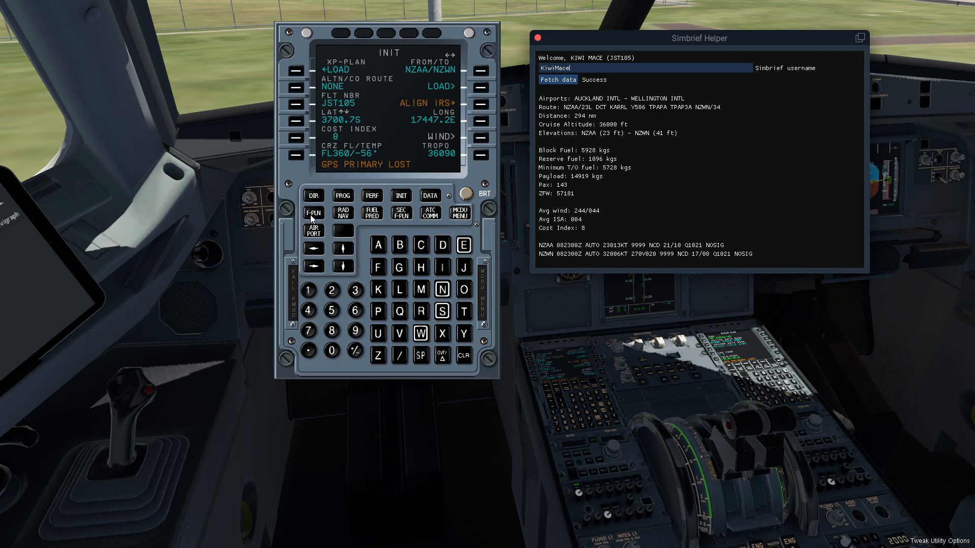
# Step: Go through F-PLN and LAT REV at NZAA to the departure page showing 05R and 23L
pyautogui.click(313, 212)
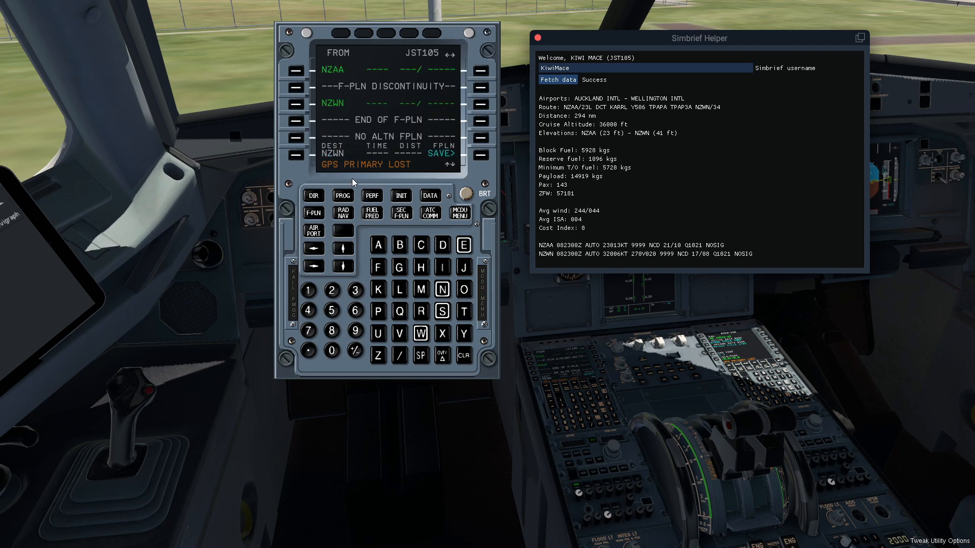
pyautogui.click(304, 69)
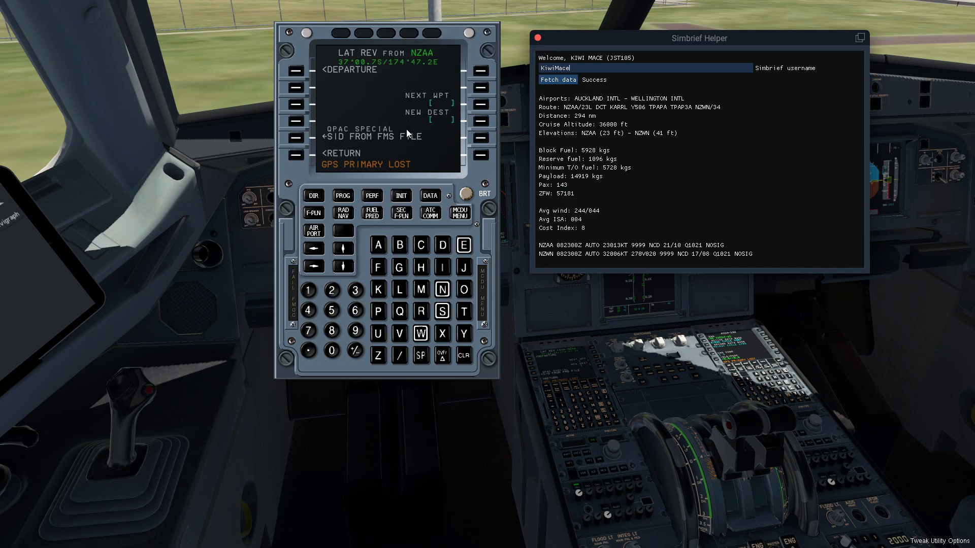
pyautogui.click(323, 69)
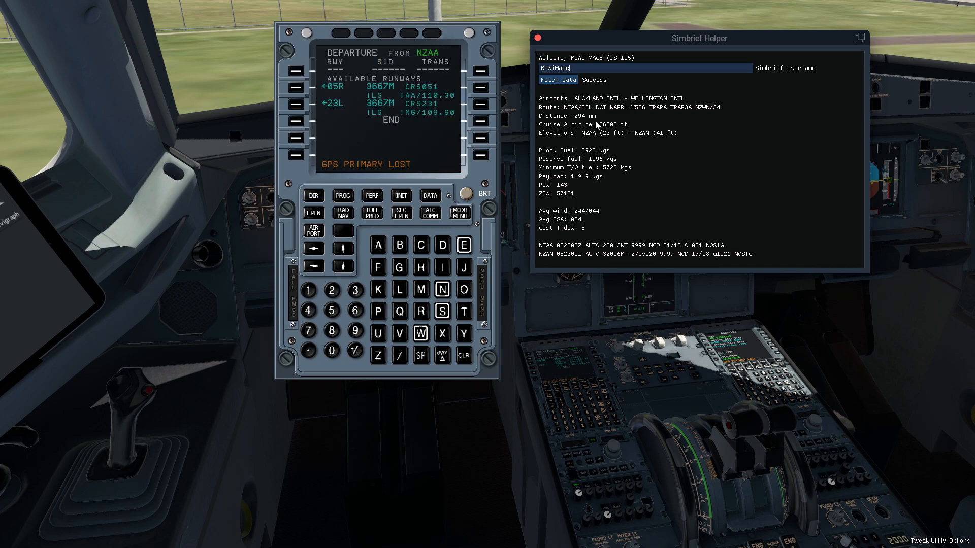
pyautogui.moveTo(456, 144)
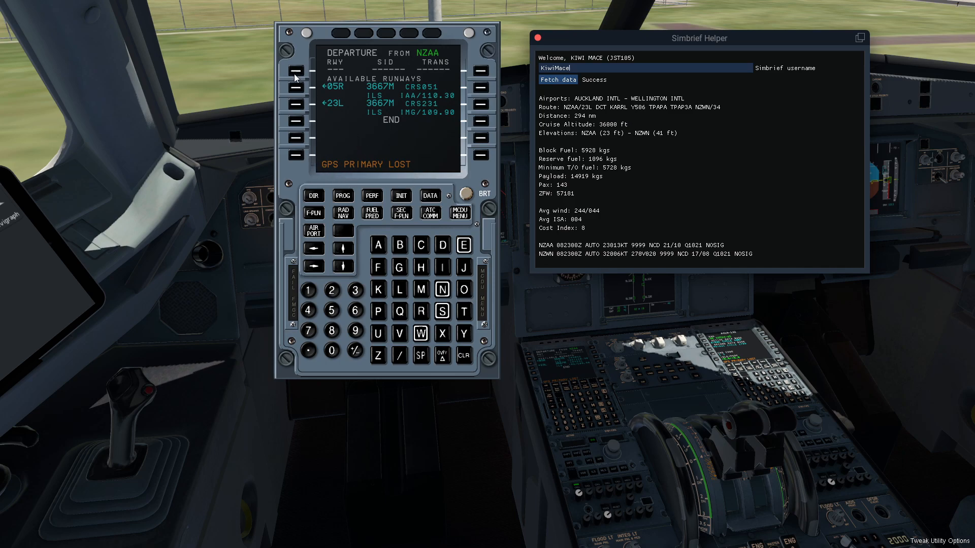
pyautogui.moveTo(336, 268)
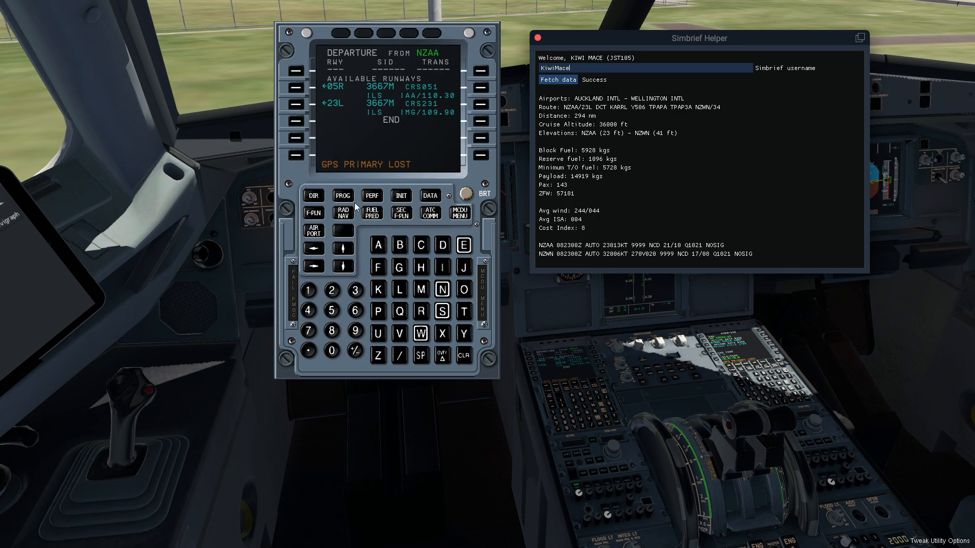
pyautogui.moveTo(313, 212)
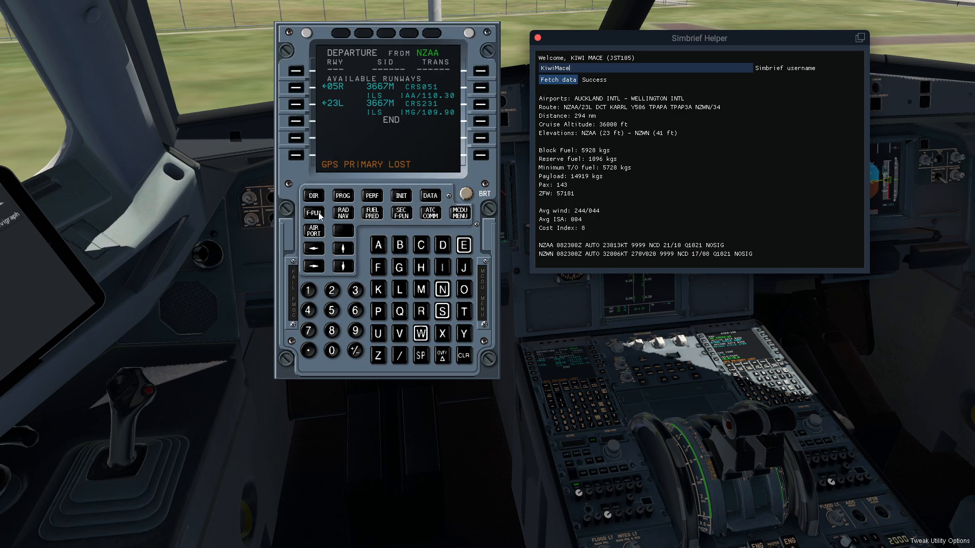
# Step: On NZWN's arrival page via LAT REV, choose approach ILS34 and STAR TPAP3A
pyautogui.click(313, 213)
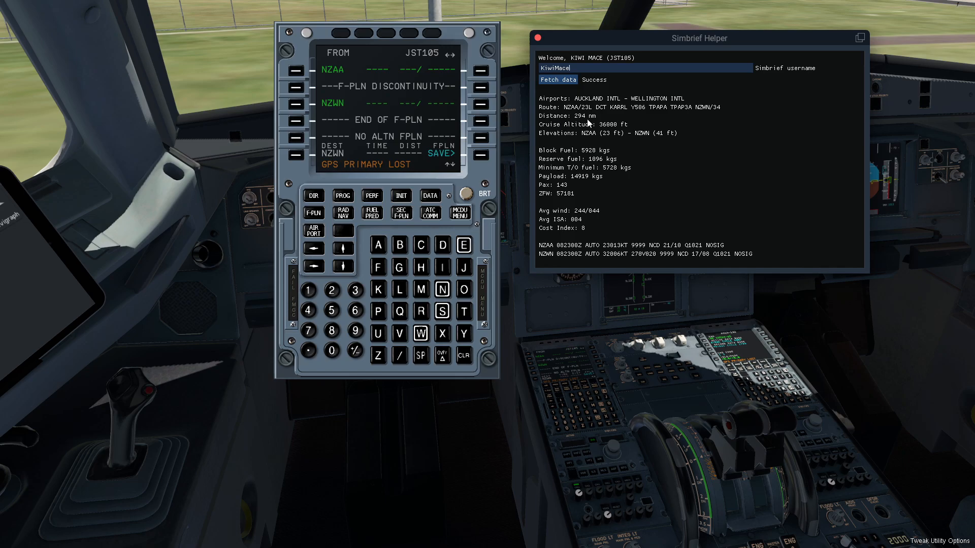
pyautogui.moveTo(680, 116)
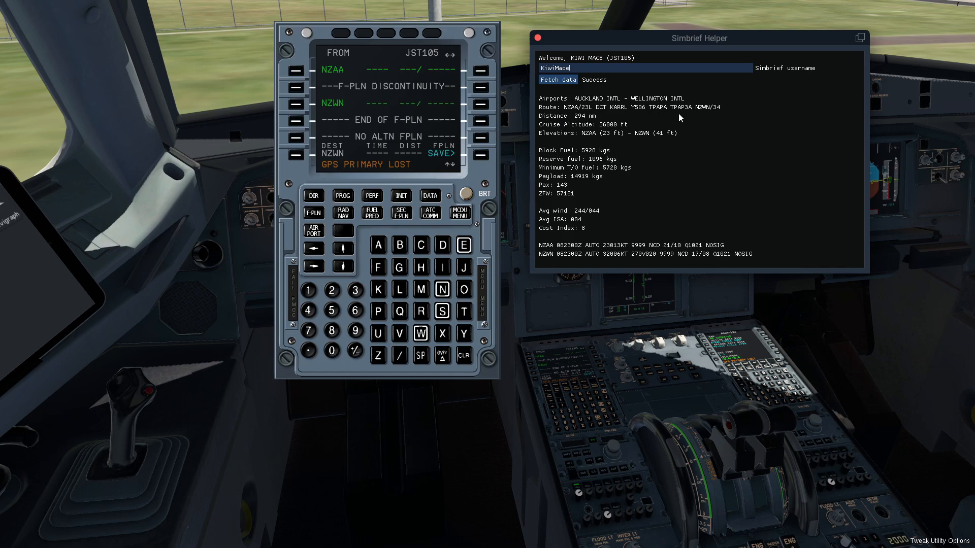
pyautogui.click(304, 103)
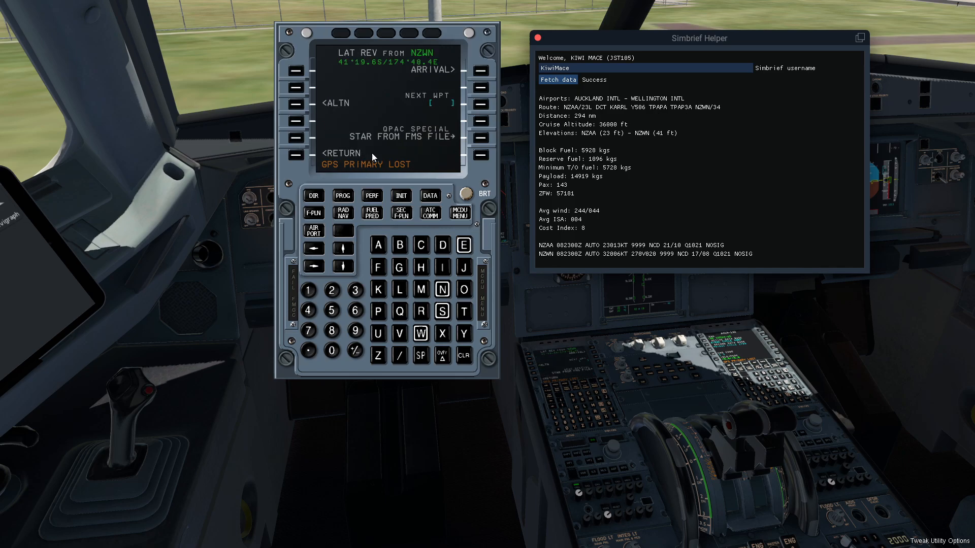
pyautogui.click(479, 70)
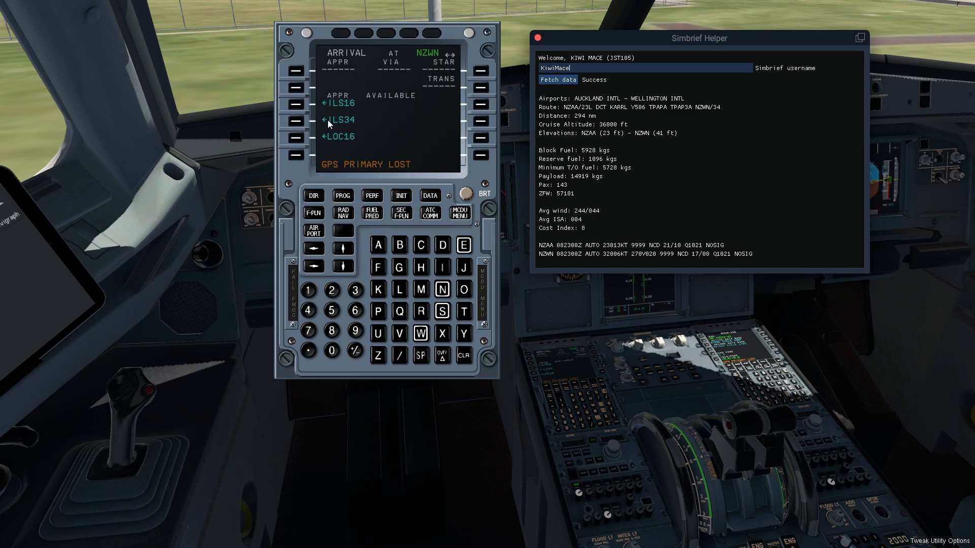
pyautogui.moveTo(714, 104)
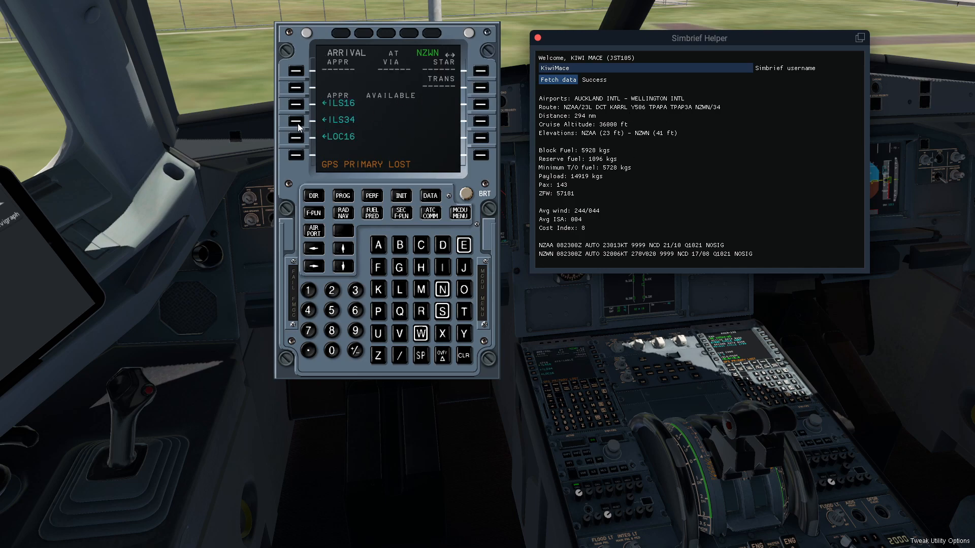
pyautogui.click(296, 120)
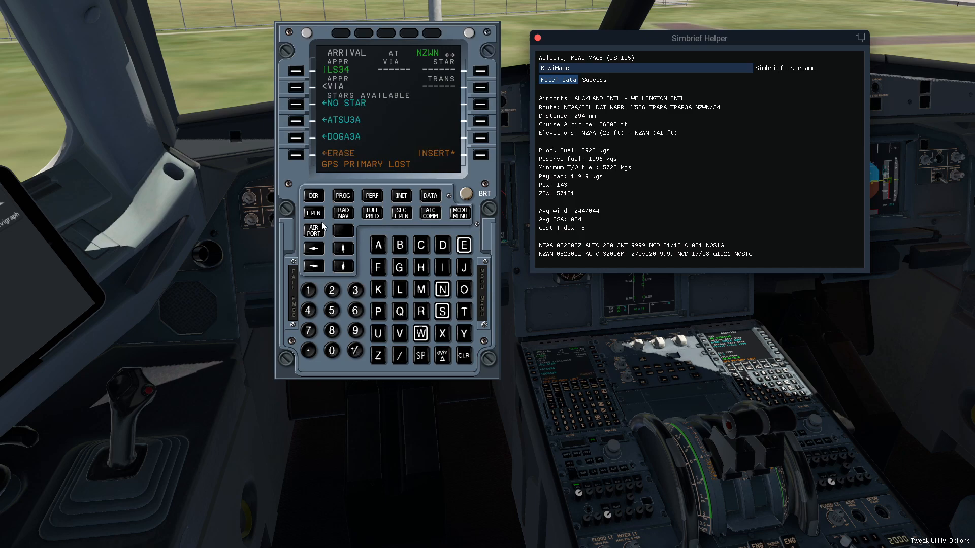
pyautogui.click(340, 264)
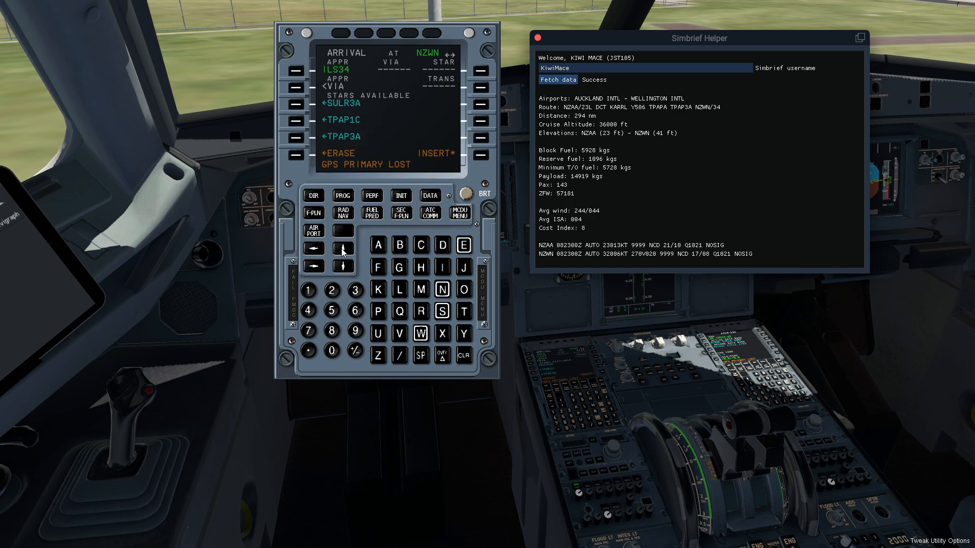
pyautogui.click(300, 136)
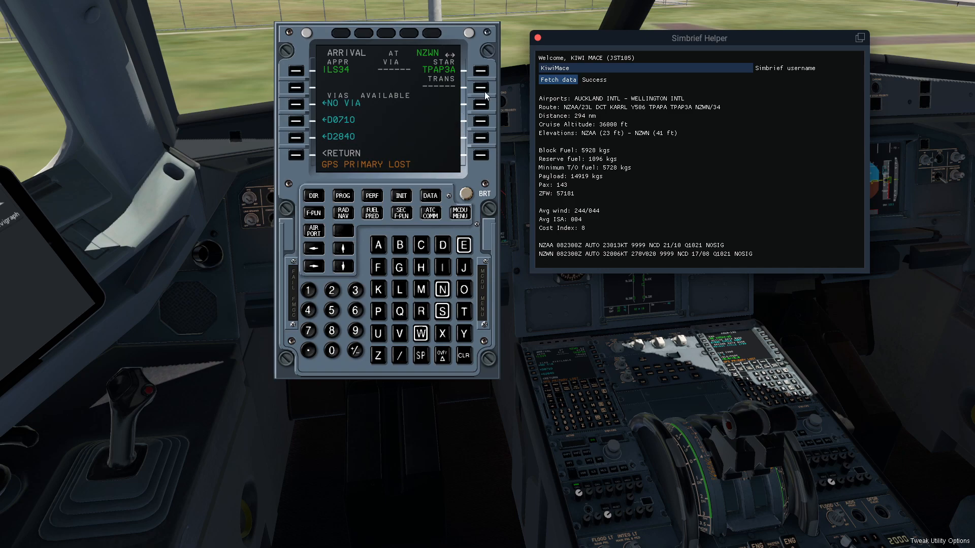
pyautogui.moveTo(472, 94)
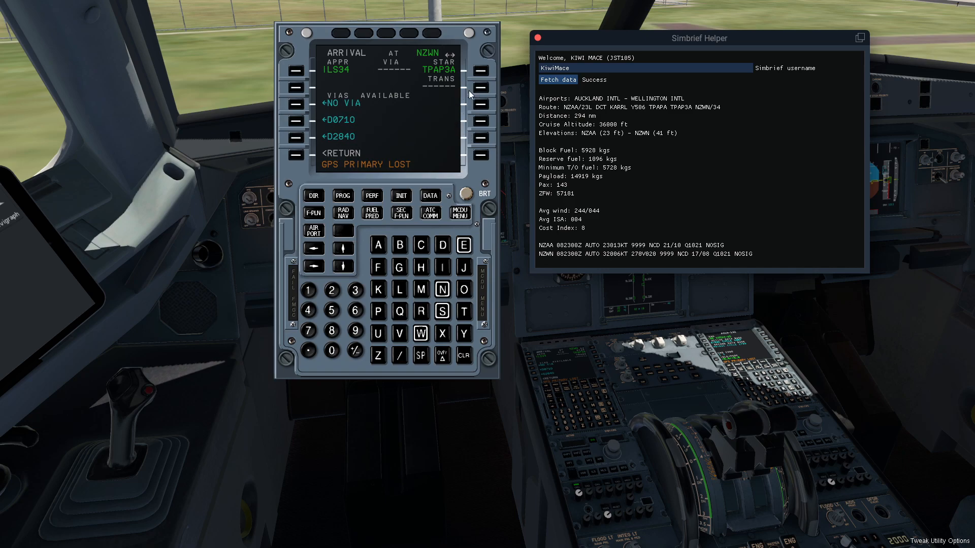
pyautogui.moveTo(300, 157)
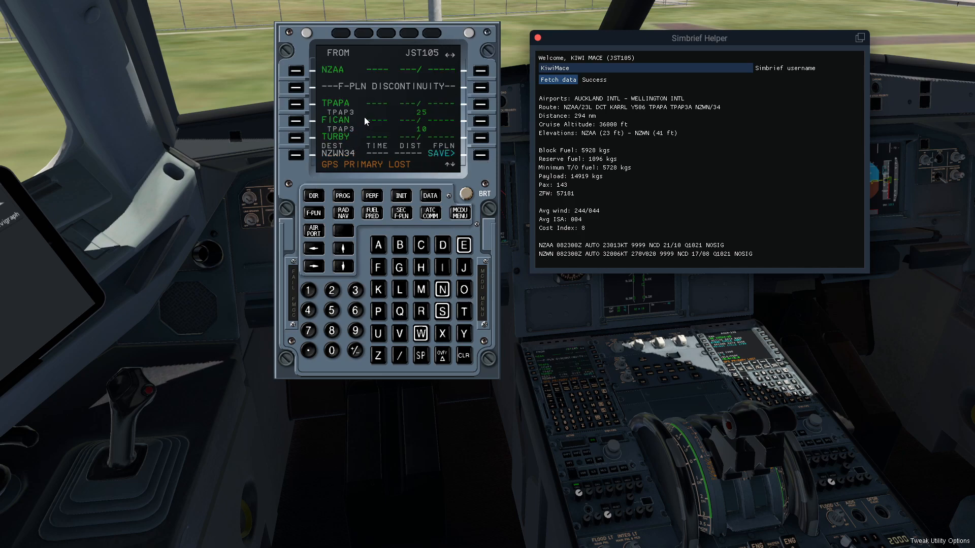
pyautogui.moveTo(390, 117)
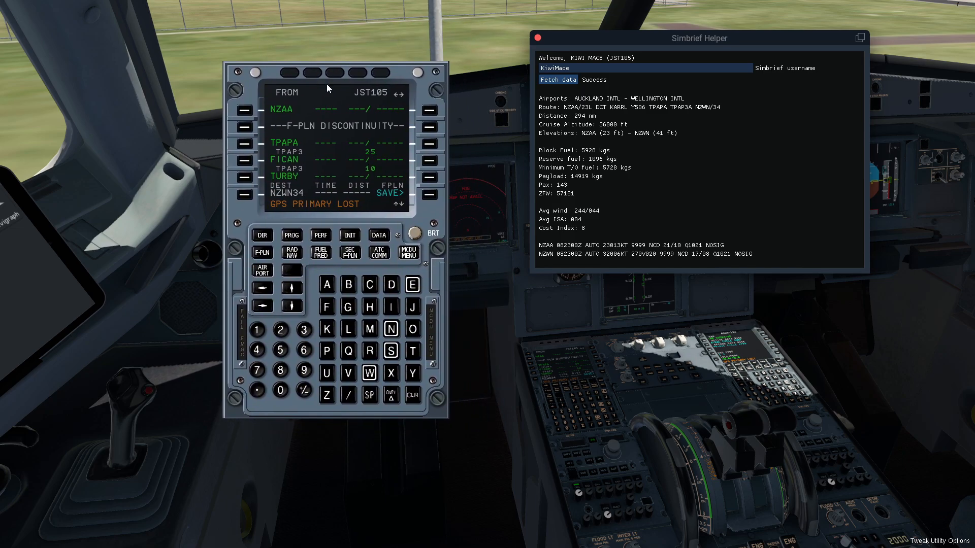
pyautogui.moveTo(716, 108)
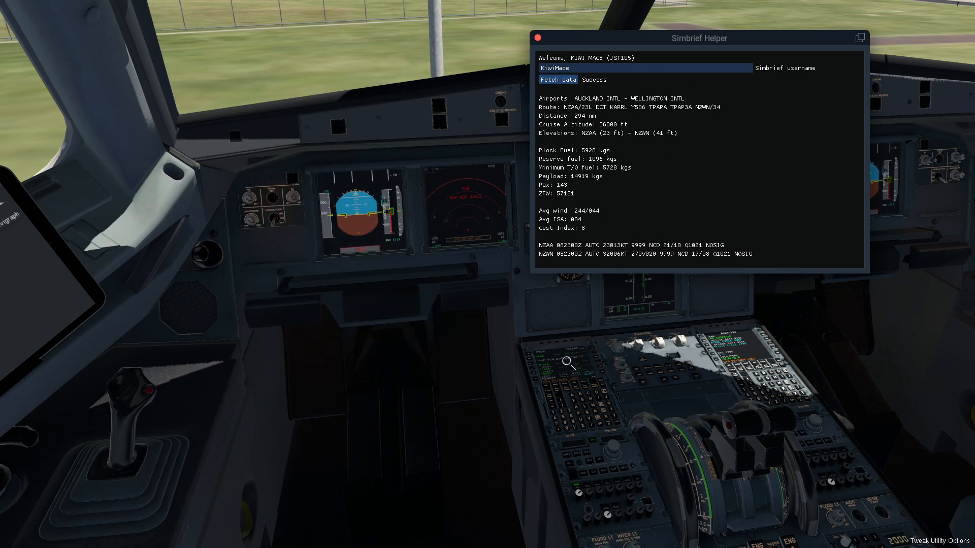
# Step: Open the Plugins menu in X-Plane's top menu bar
pyautogui.click(141, 6)
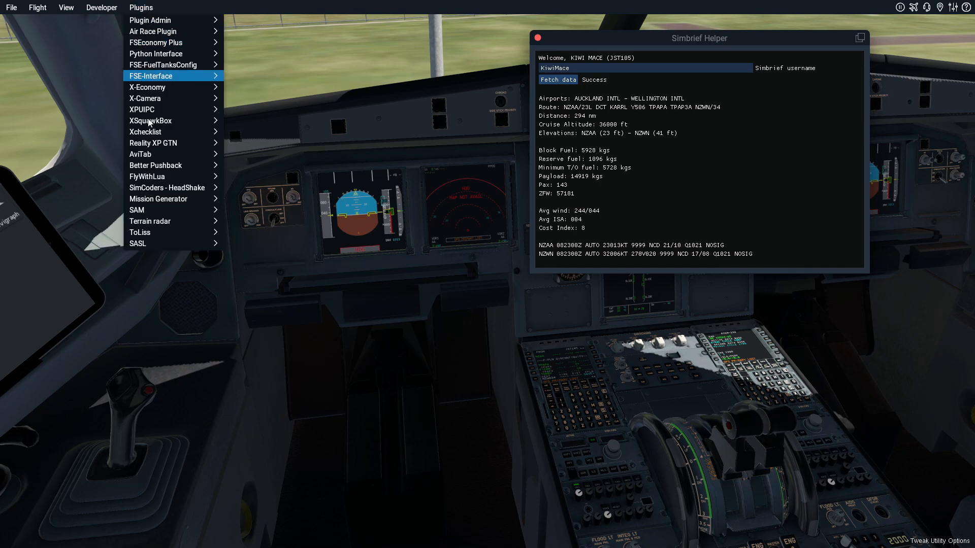
# Step: Open the ToLiss ISCS aircraft configuration page showing 119 passengers and 7200 kg block fuel
pyautogui.click(139, 232)
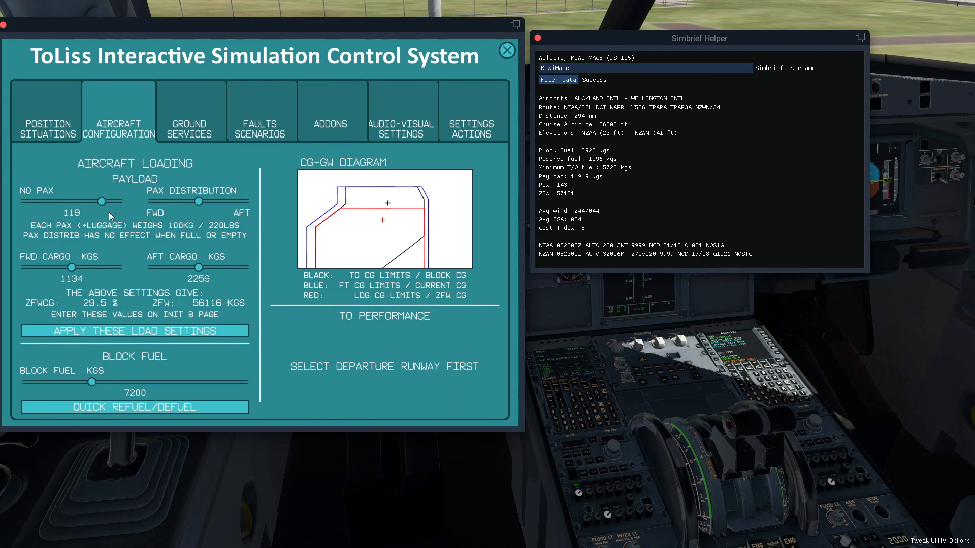
pyautogui.moveTo(578, 219)
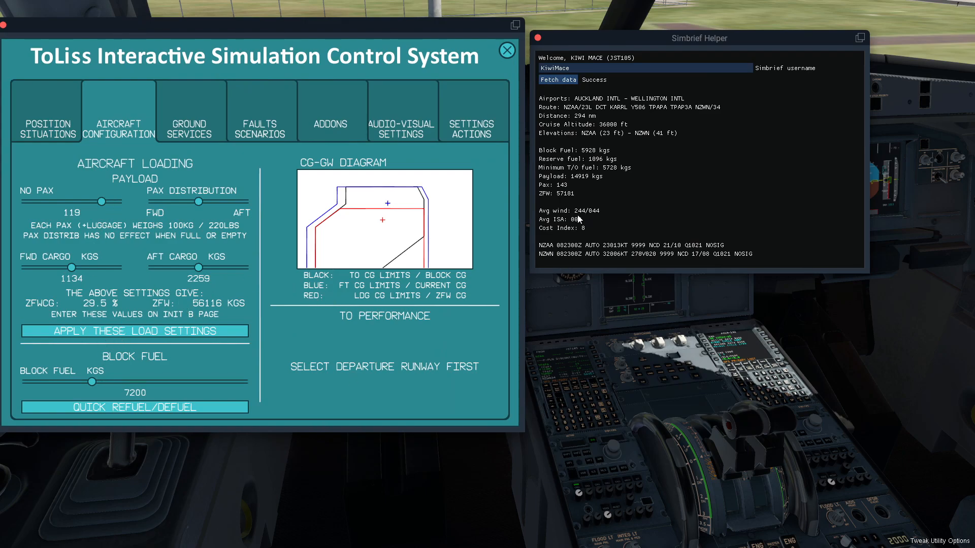
pyautogui.moveTo(577, 197)
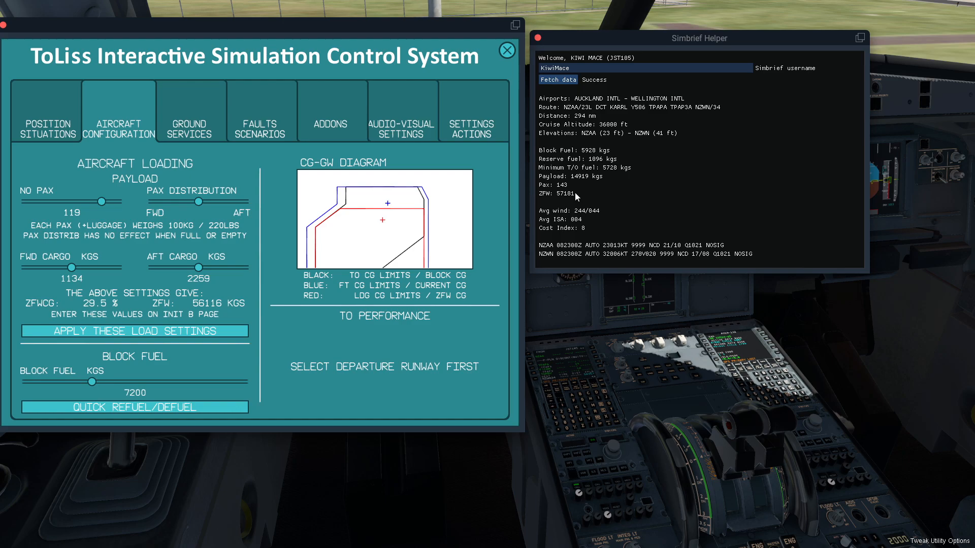
pyautogui.moveTo(127, 342)
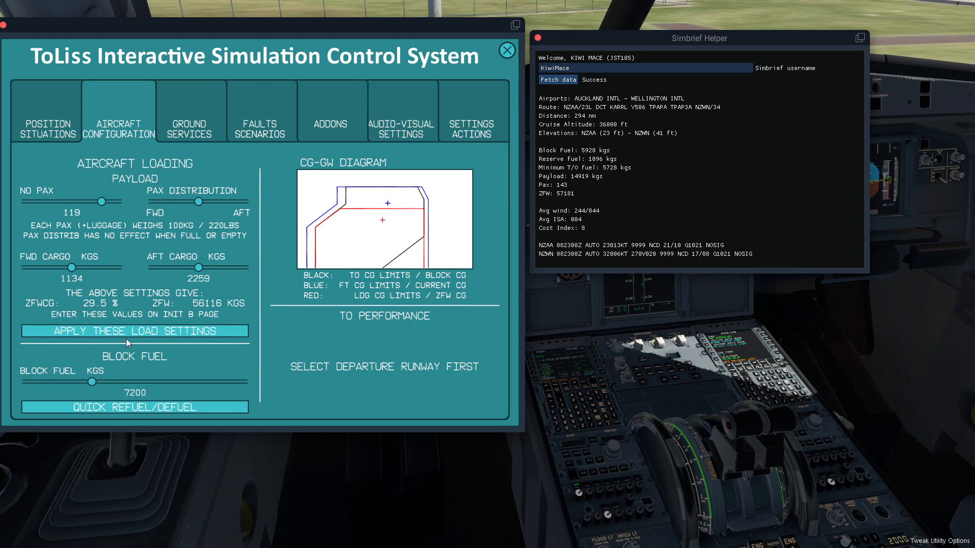
pyautogui.moveTo(133, 336)
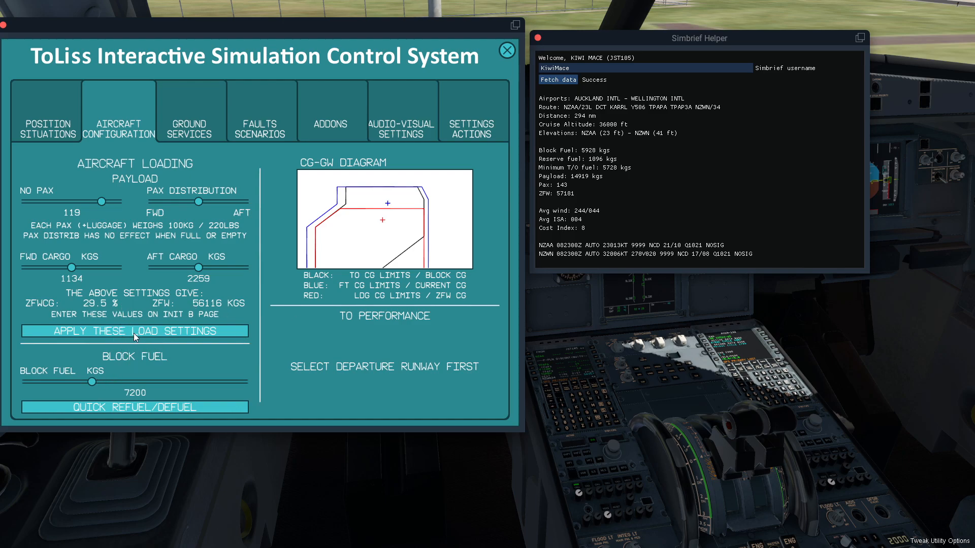
pyautogui.moveTo(148, 290)
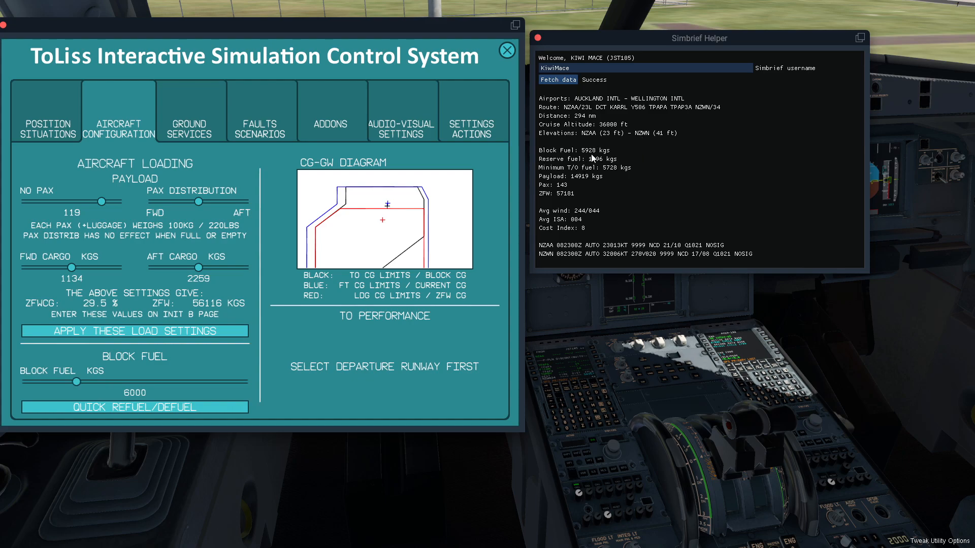
pyautogui.moveTo(656, 244)
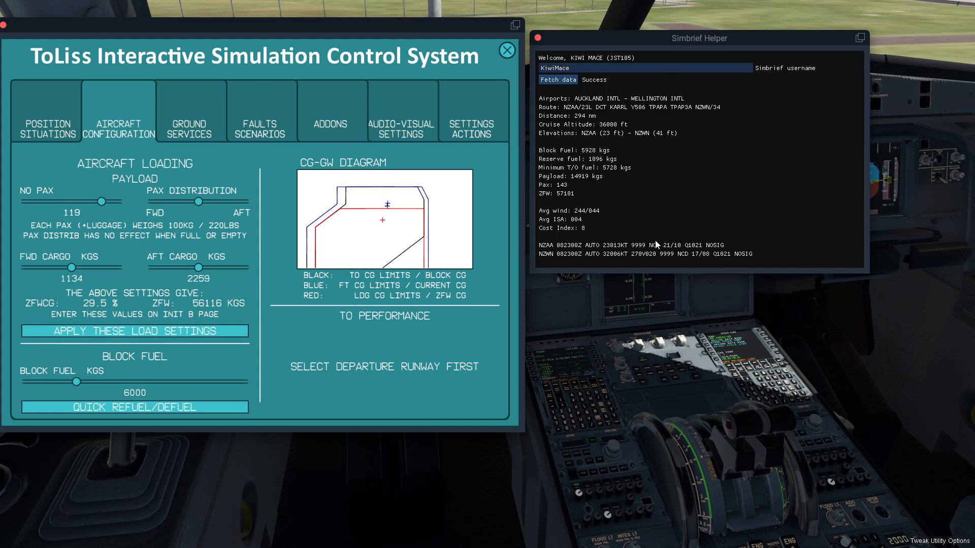
pyautogui.moveTo(302, 340)
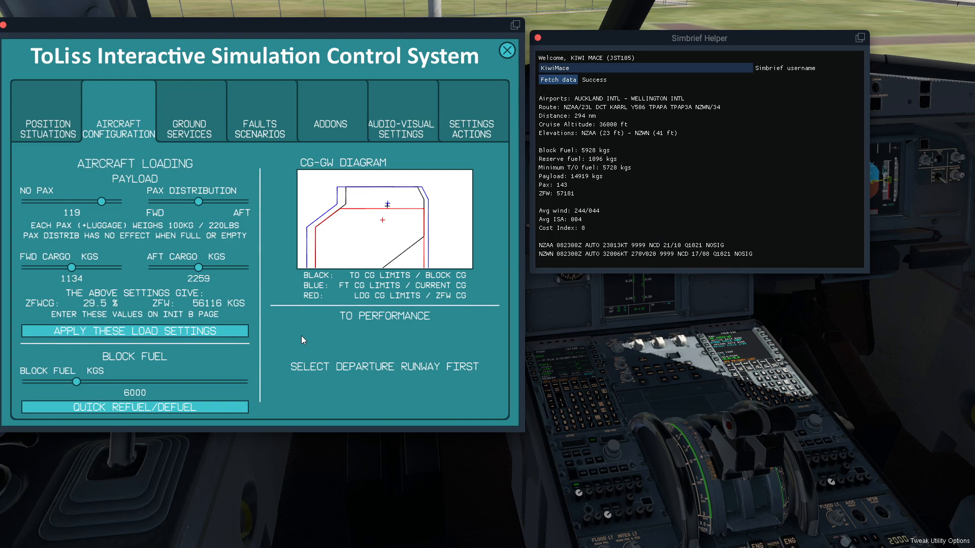